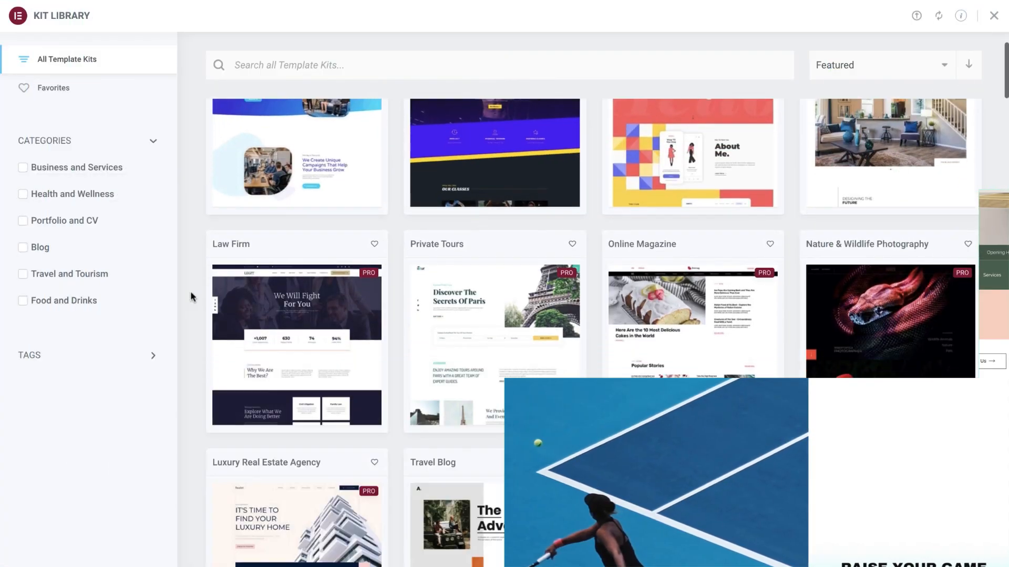
Scroll the Kit Library and open the Digital and Technology Design School kit's demo.
scroll(down, 3)
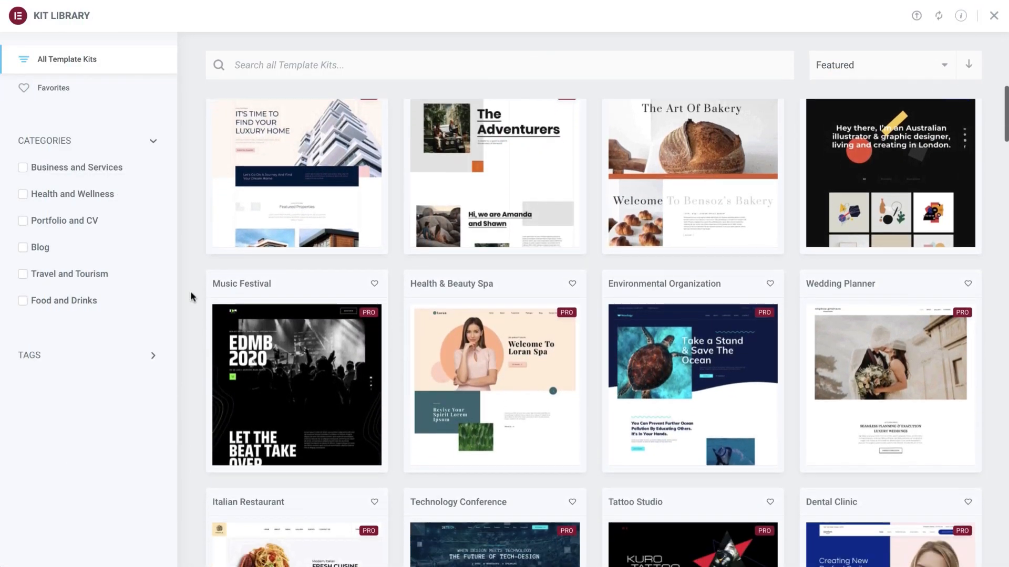
scroll(down, 3)
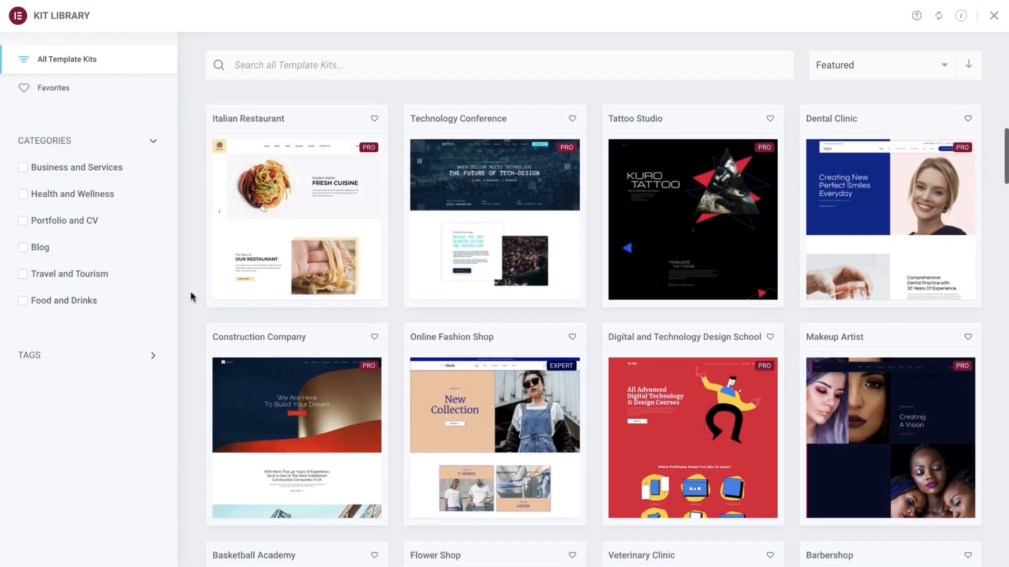
scroll(down, 3)
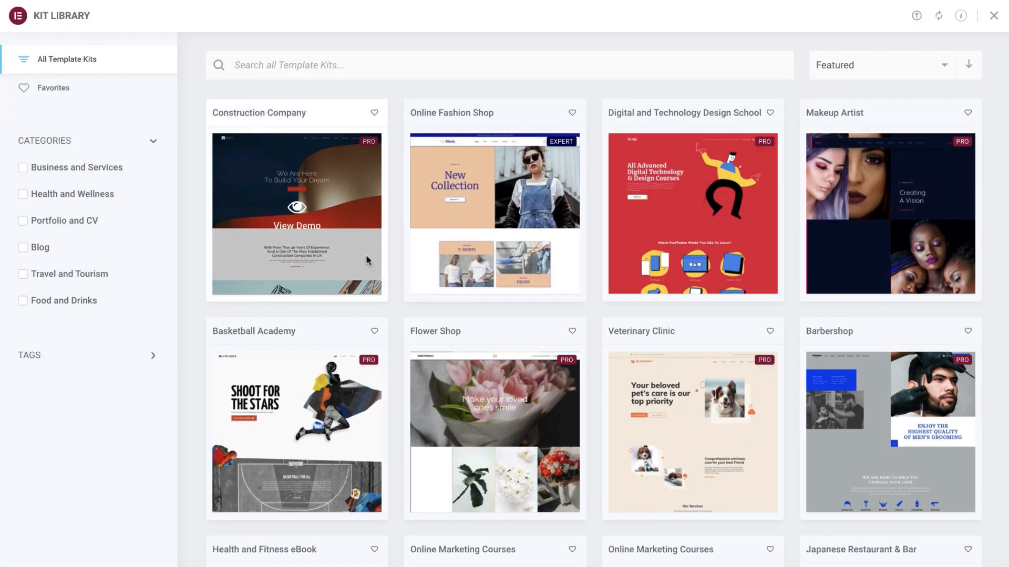
click(297, 218)
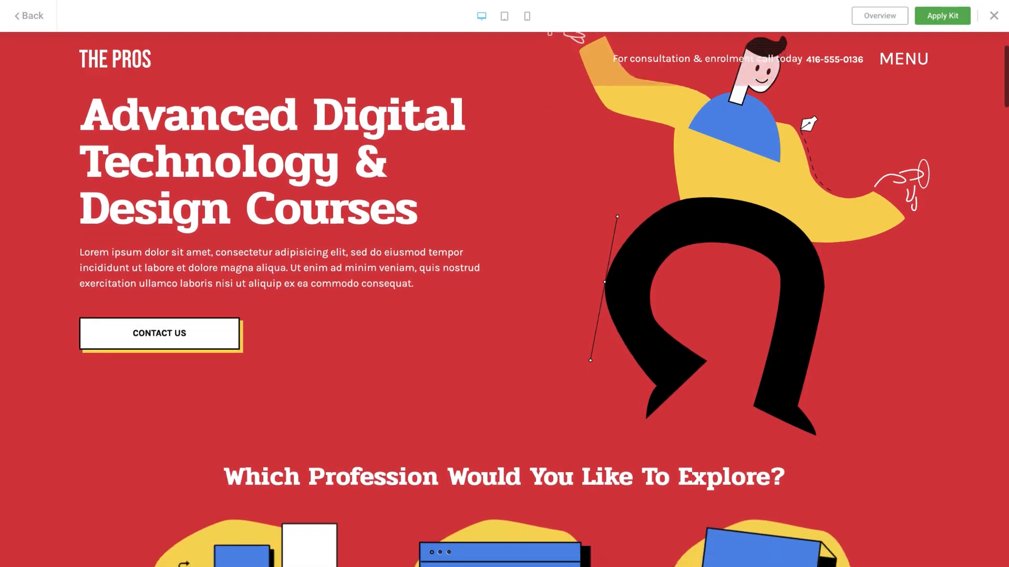
Scroll through the demo site down to its footer and contact pop-up.
scroll(down, 3)
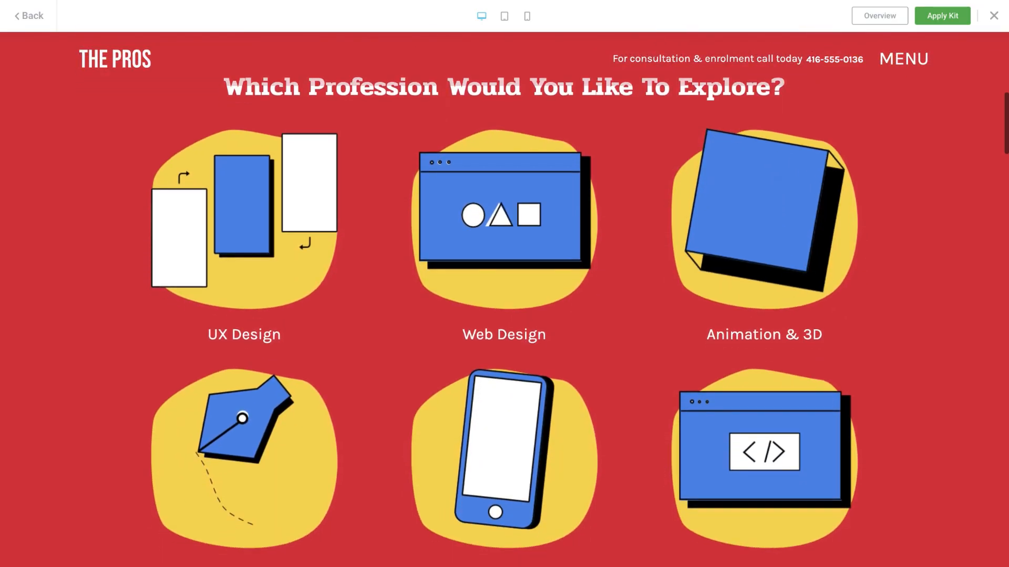
scroll(down, 3)
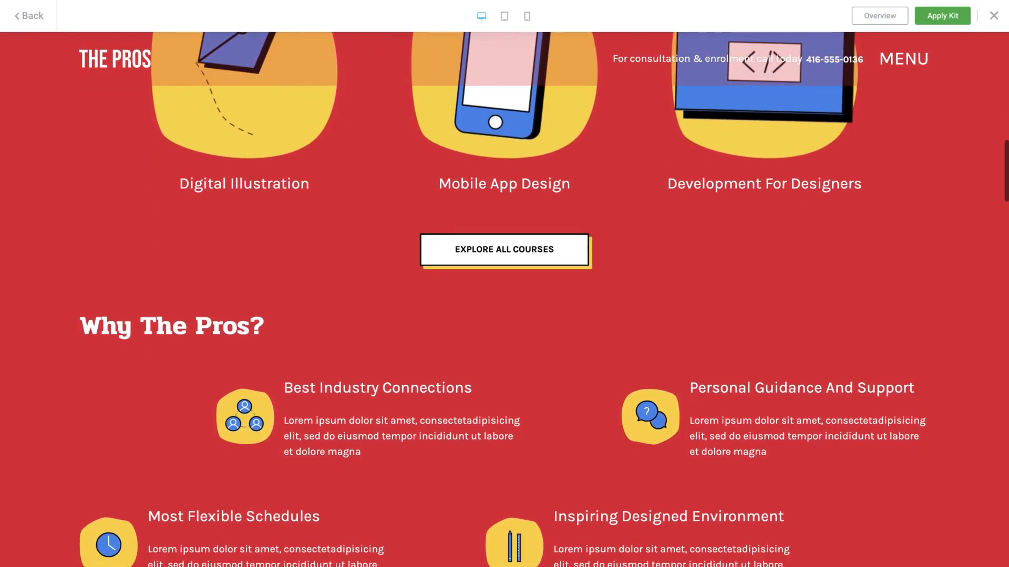
scroll(down, 3)
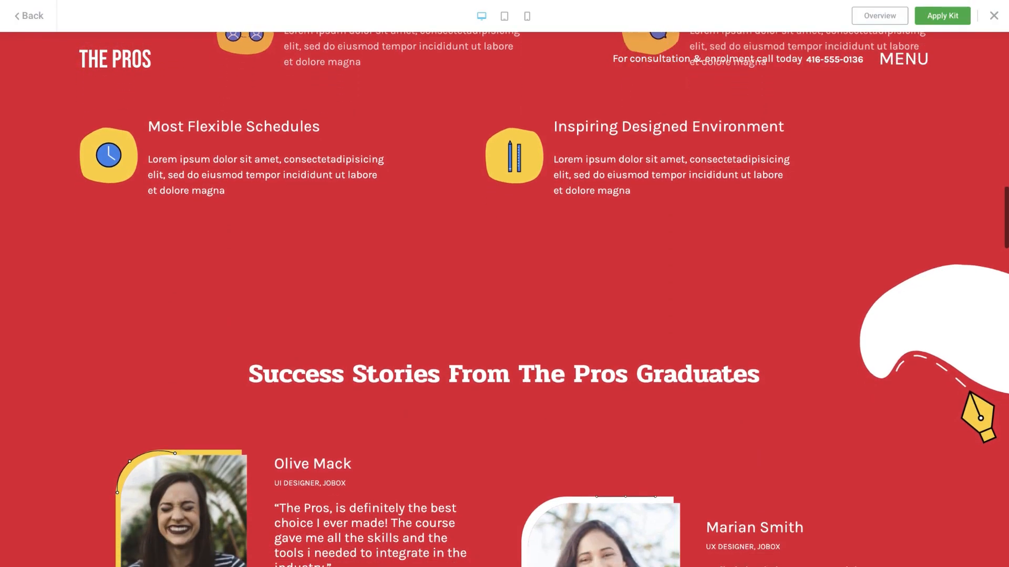
scroll(down, 3)
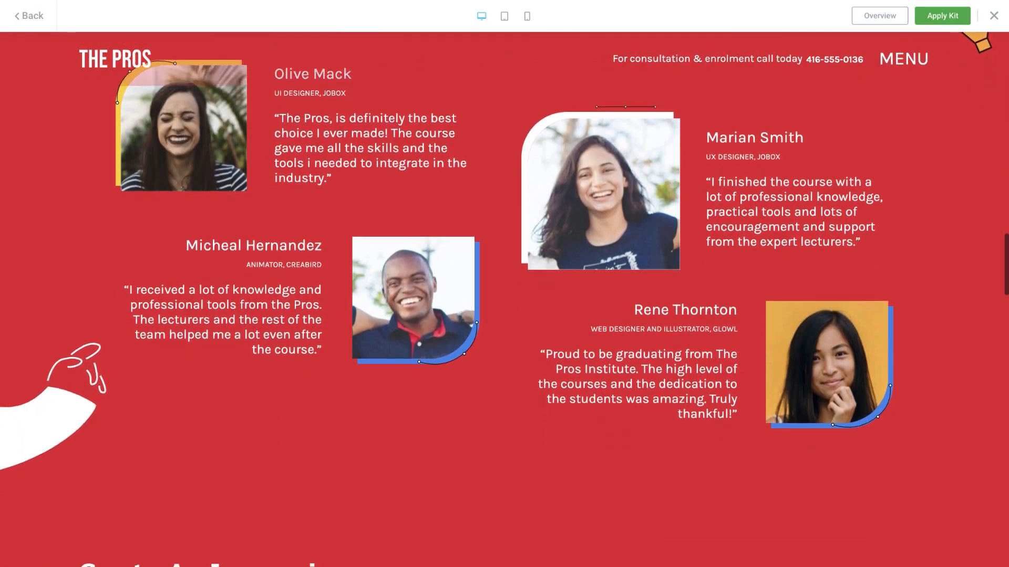
scroll(down, 3)
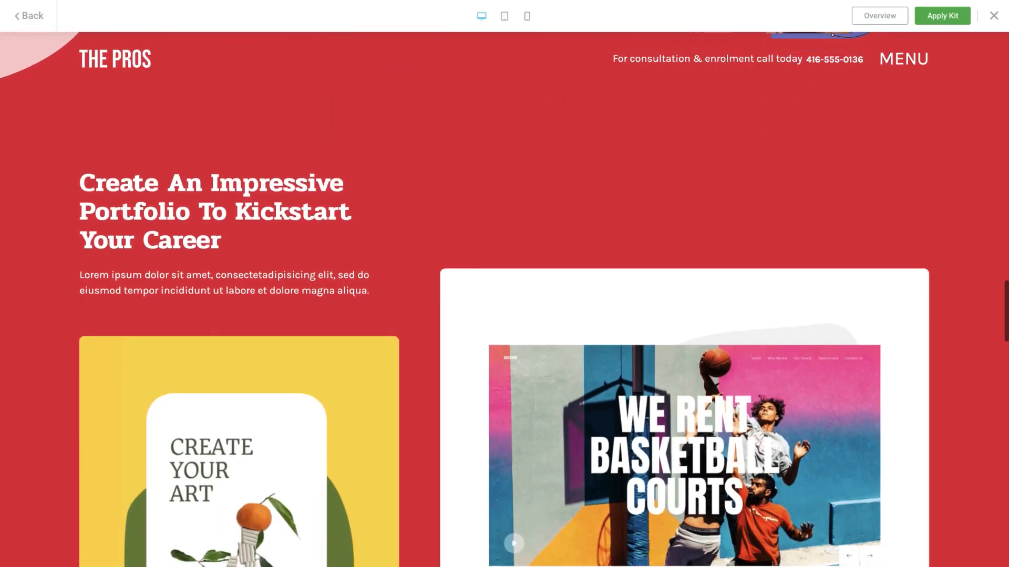
scroll(down, 3)
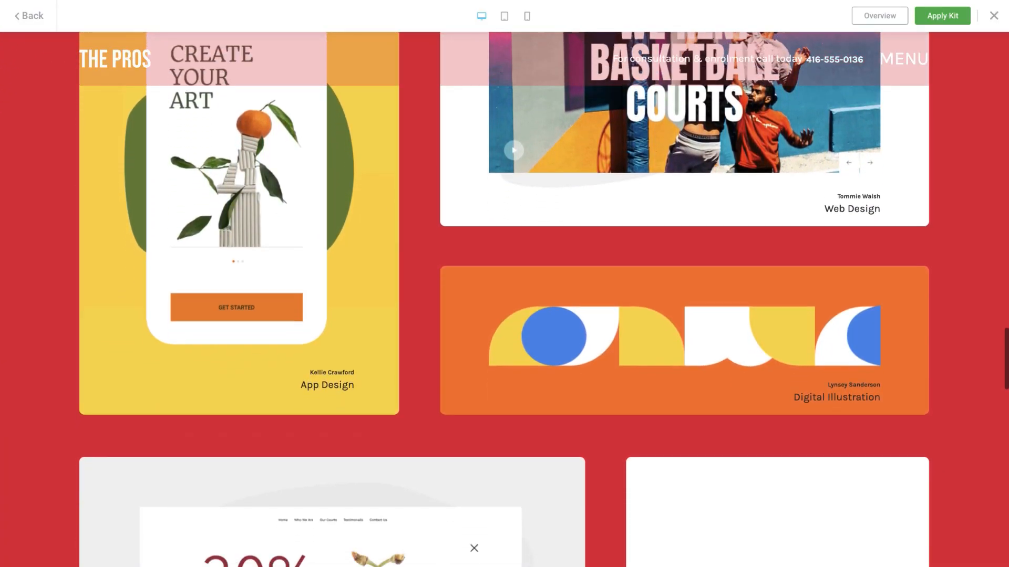
scroll(down, 3)
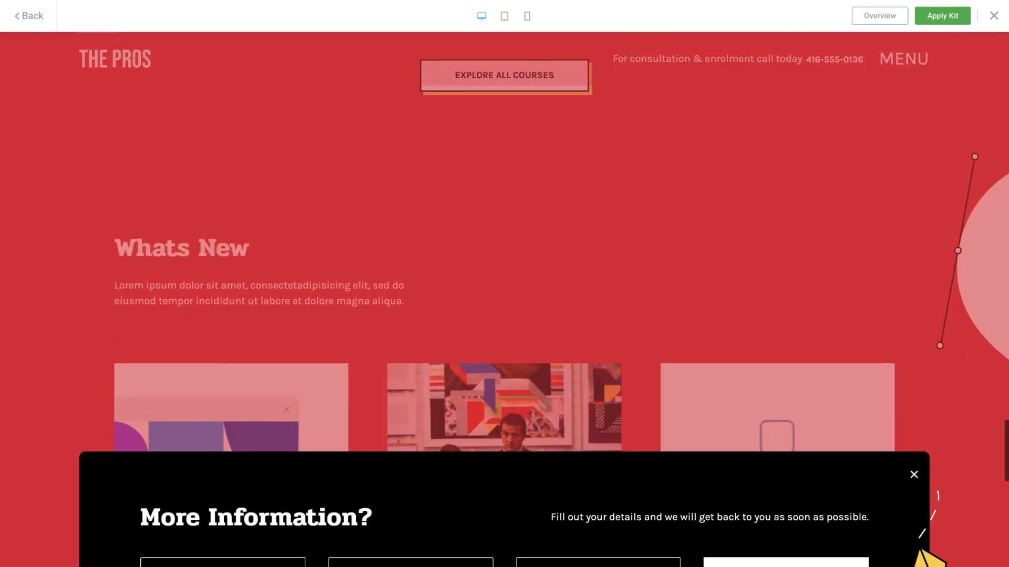
scroll(down, 3)
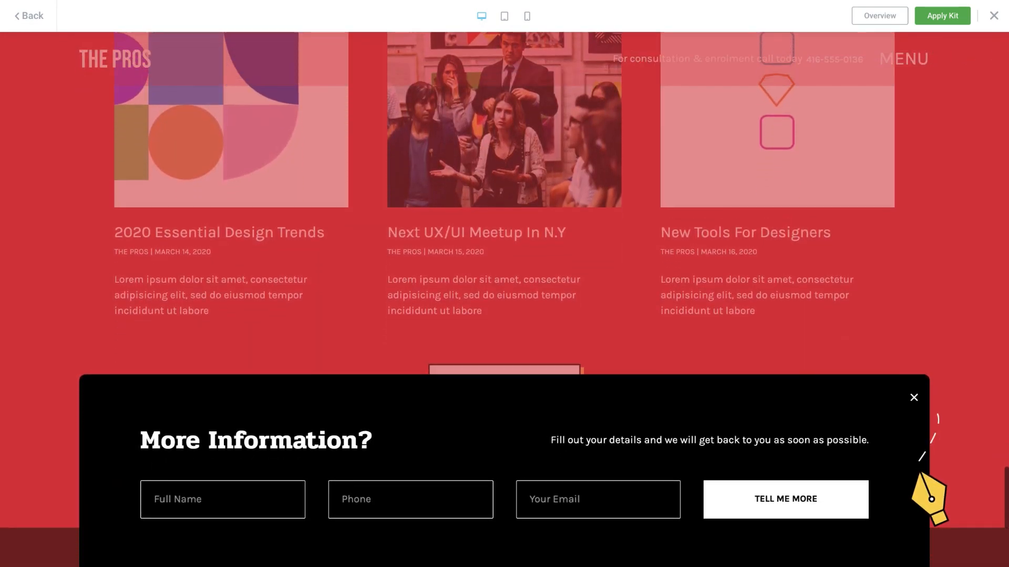
scroll(down, 3)
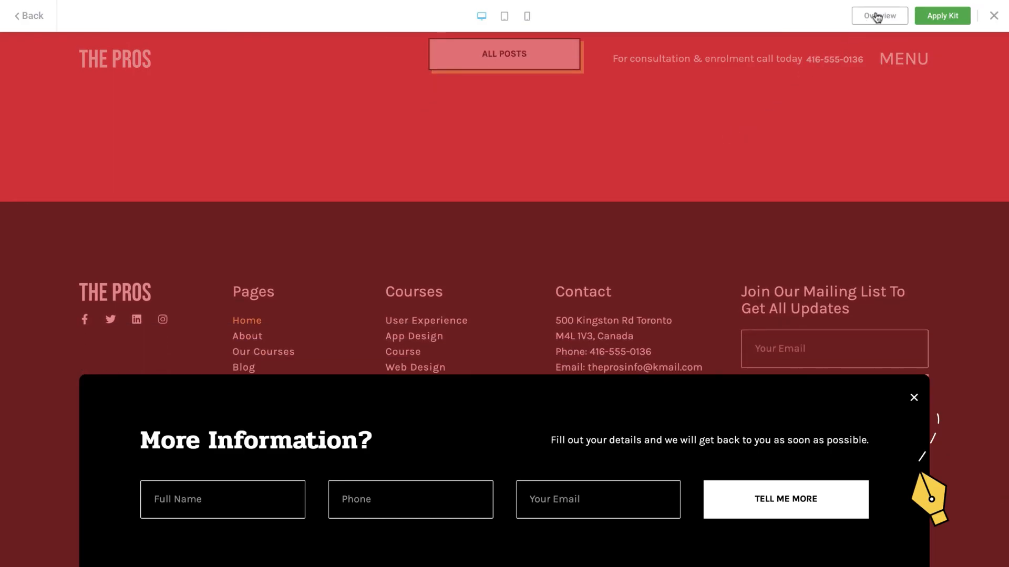
Browse the kit overview's Pages, Site Parts and Popups, then exit to the WordPress Dashboard.
click(879, 15)
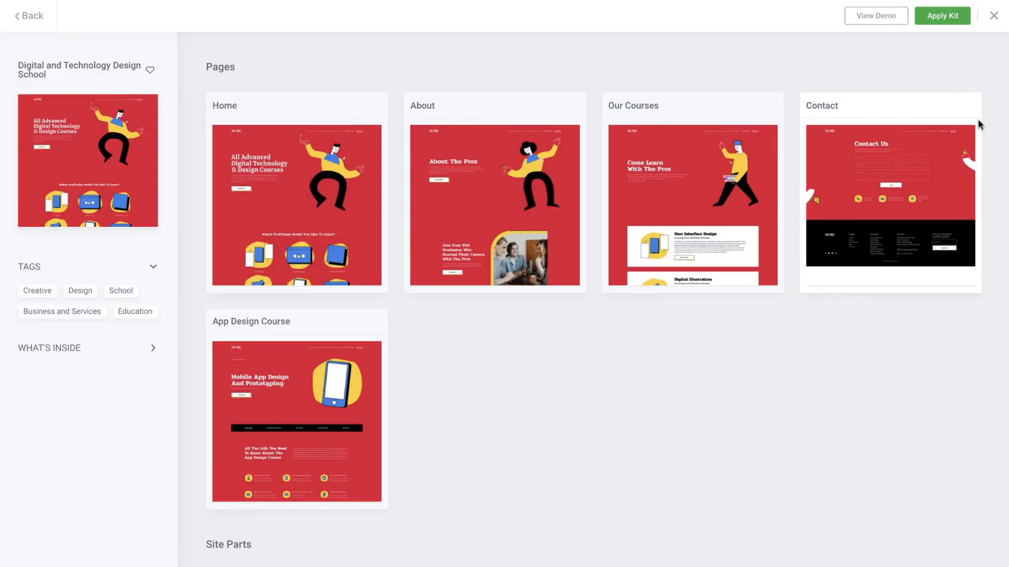
scroll(down, 3)
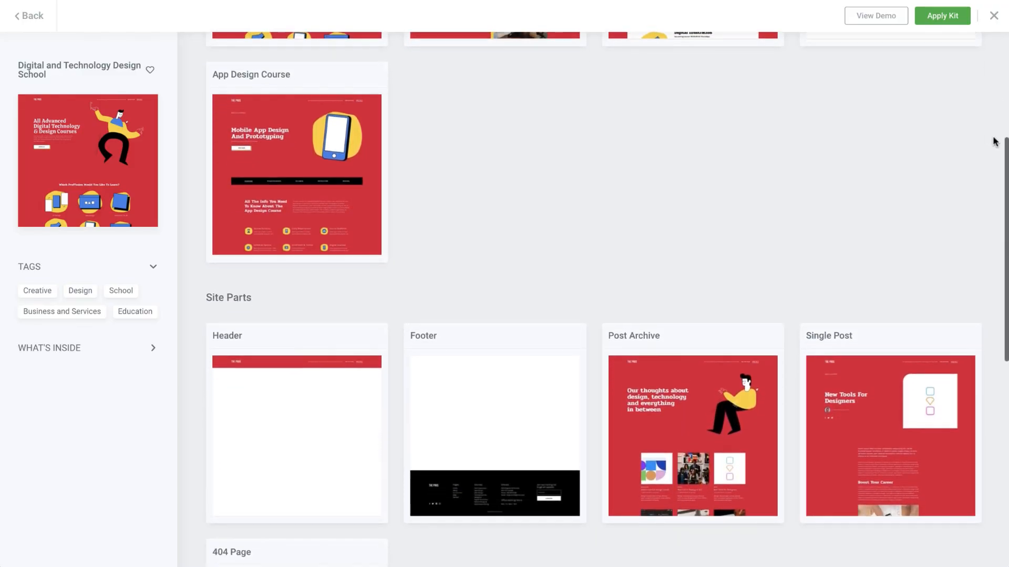
scroll(down, 3)
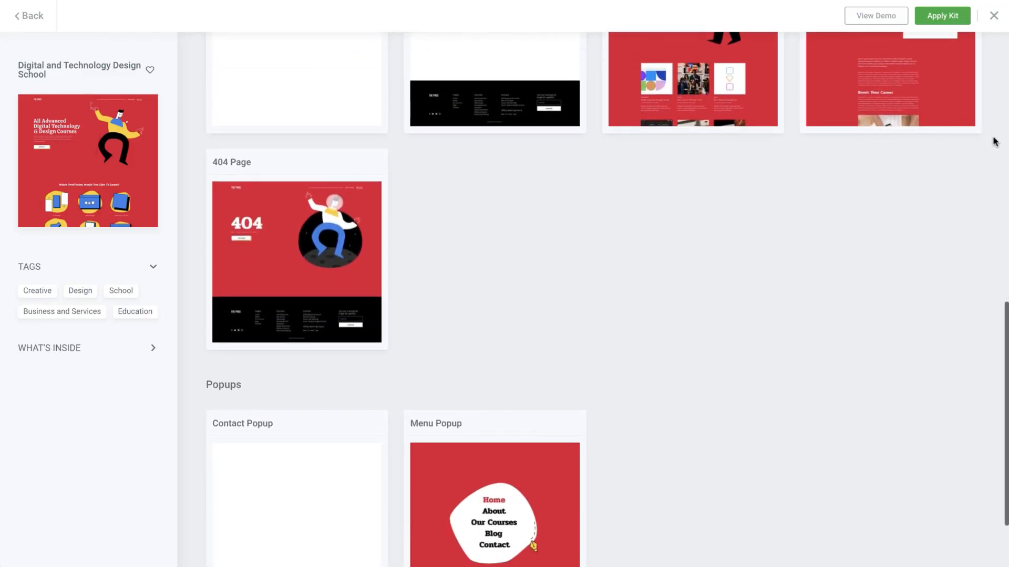
click(992, 15)
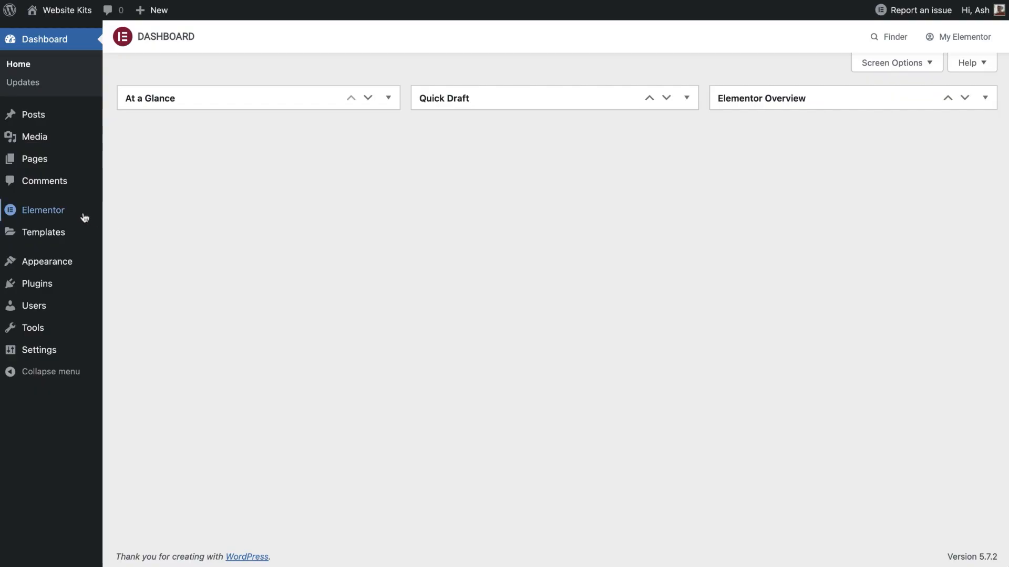
In Elementor Settings > Experiments, set Import Export Template Kit to Active.
click(43, 210)
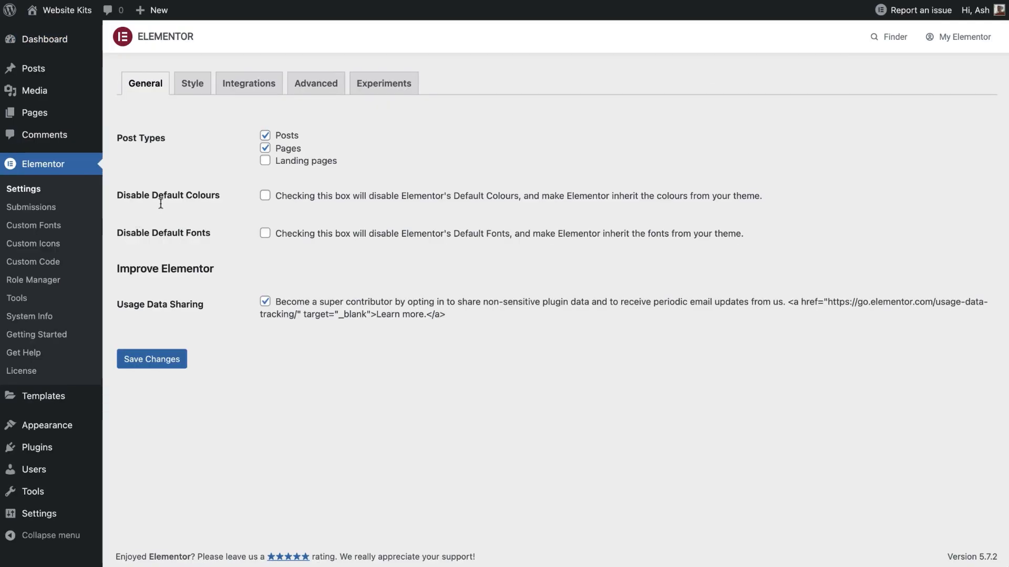
click(384, 83)
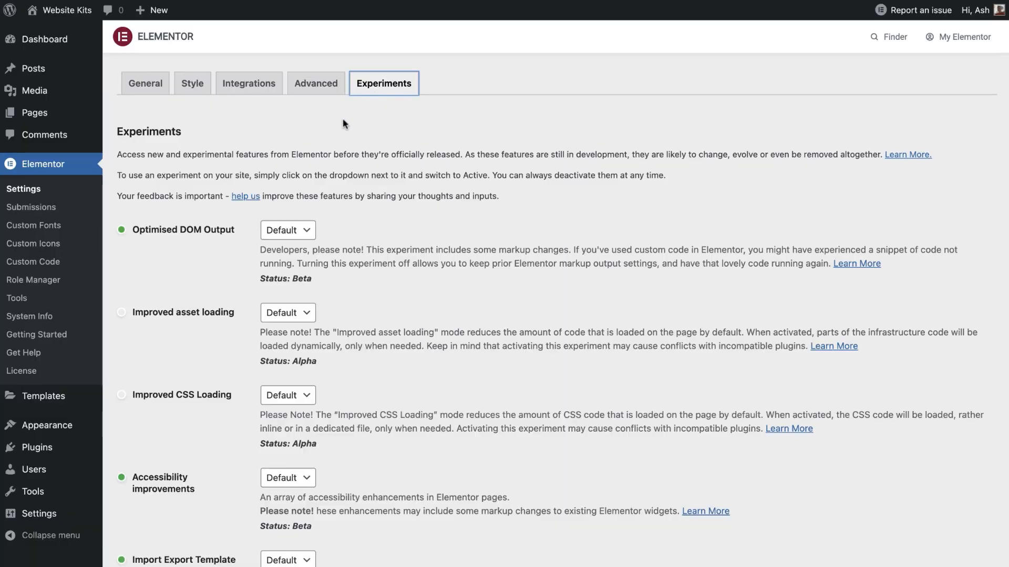
scroll(down, 3)
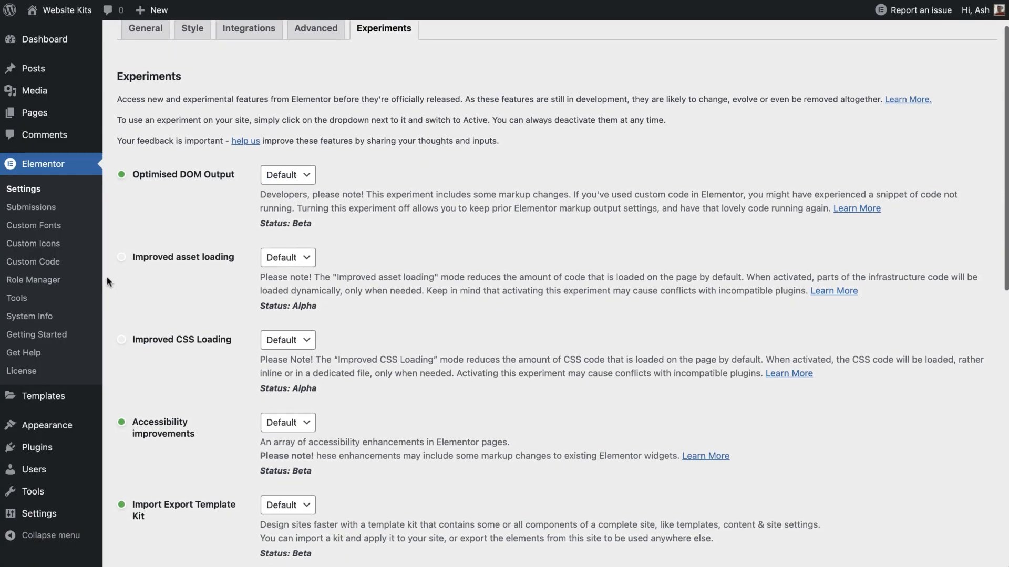
scroll(down, 3)
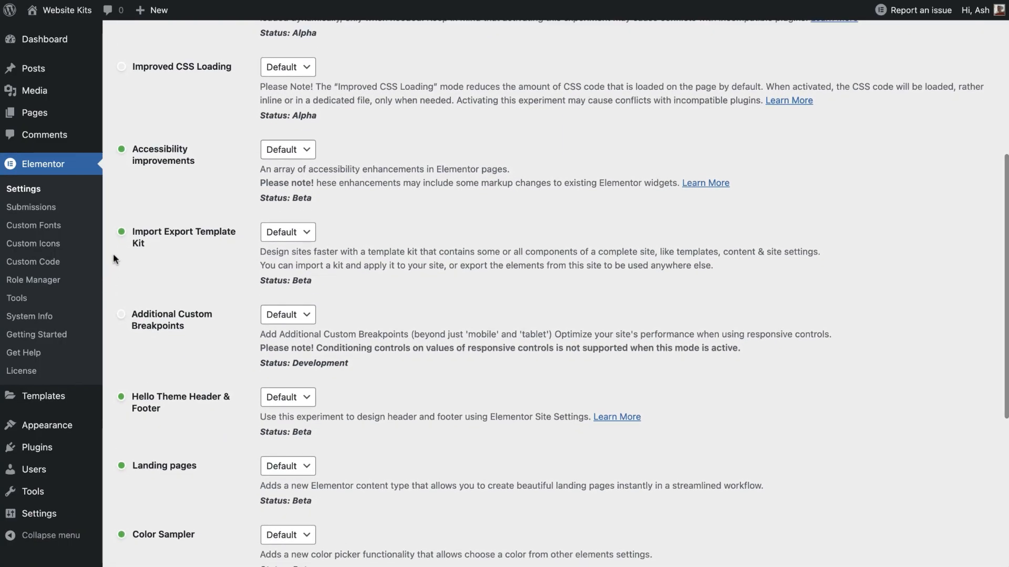
mouse_move(164, 237)
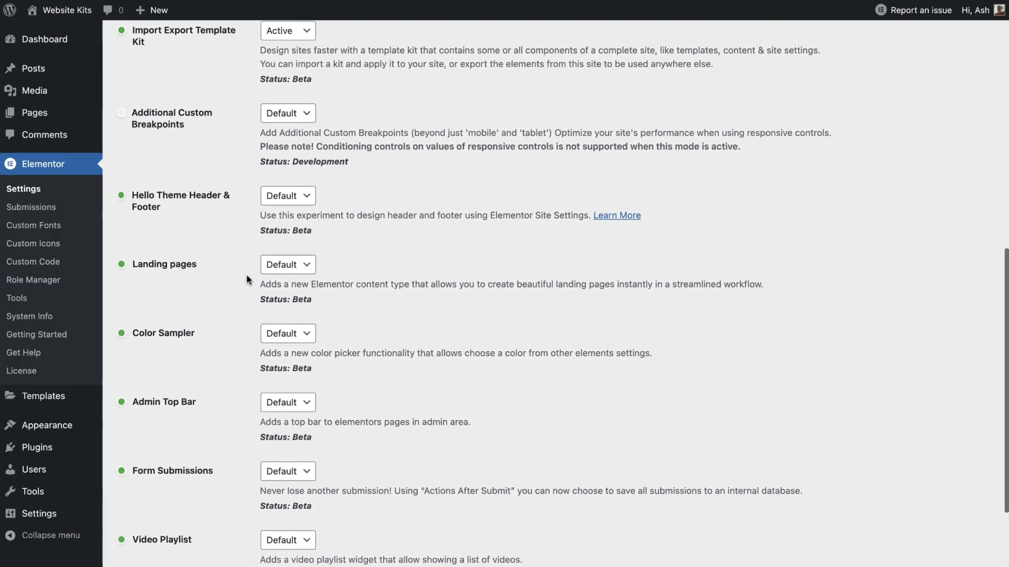
scroll(down, 3)
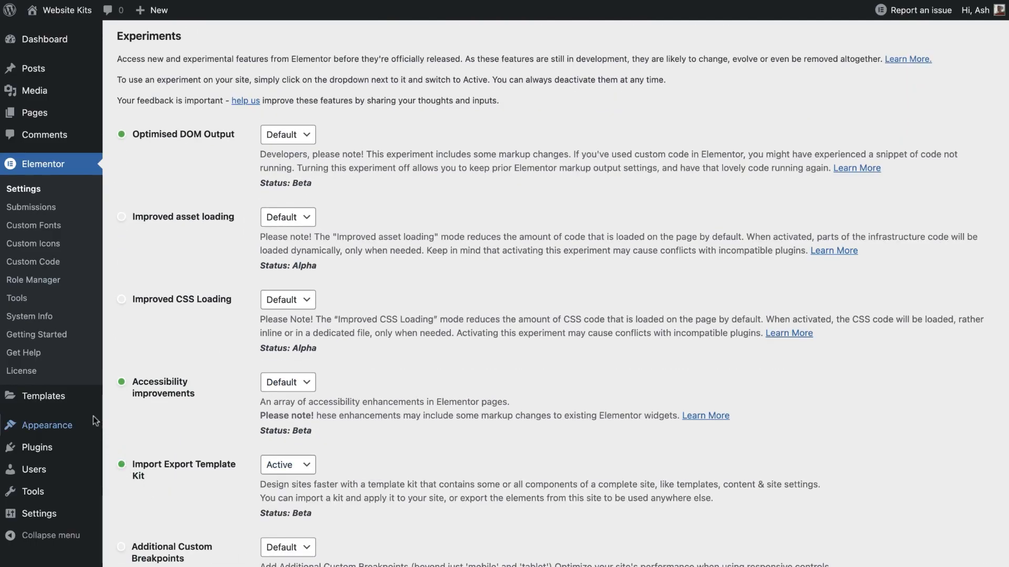
mouse_move(44, 396)
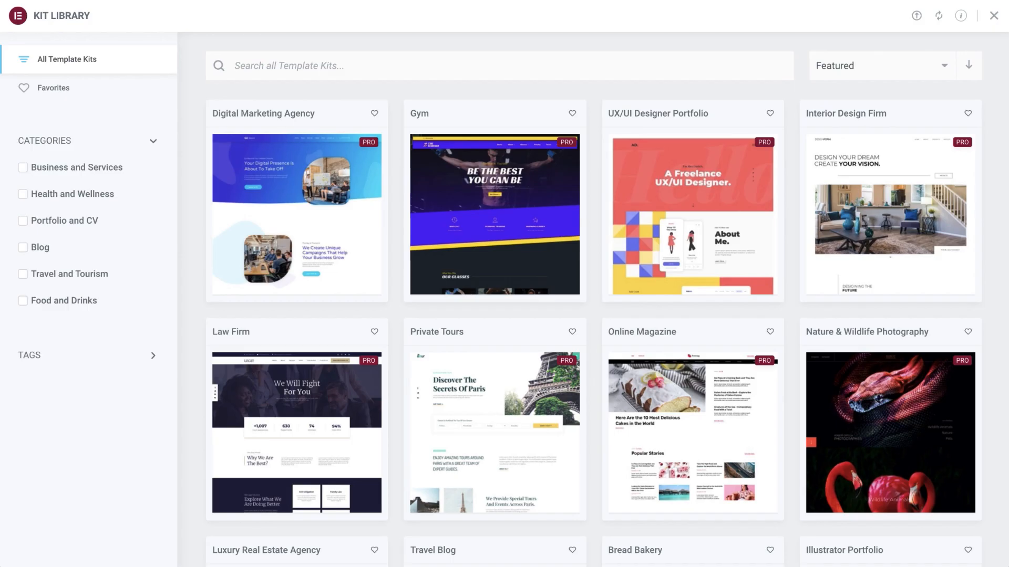
mouse_move(841, 43)
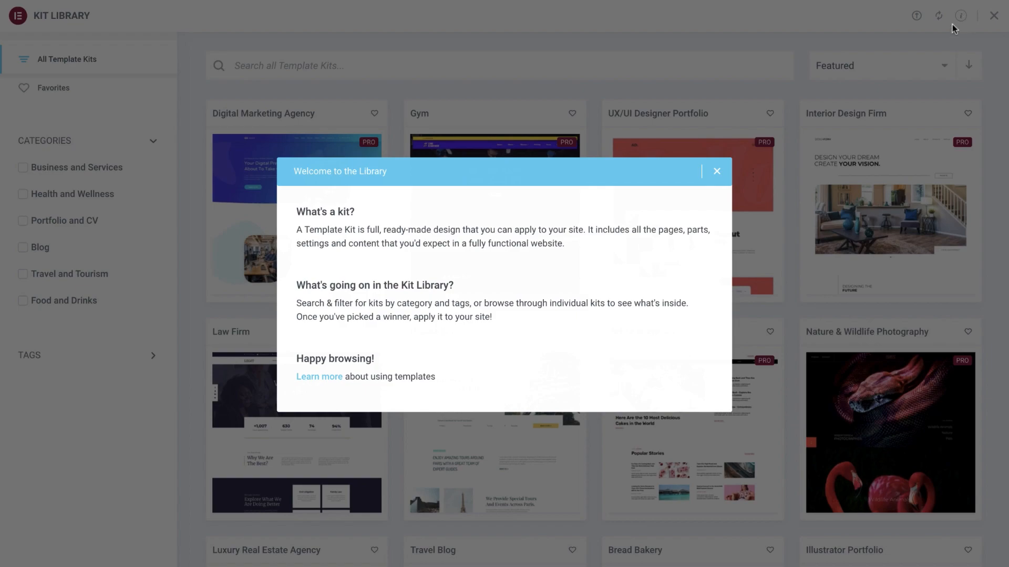
Close the Kit Library's welcome overview dialog.
click(717, 171)
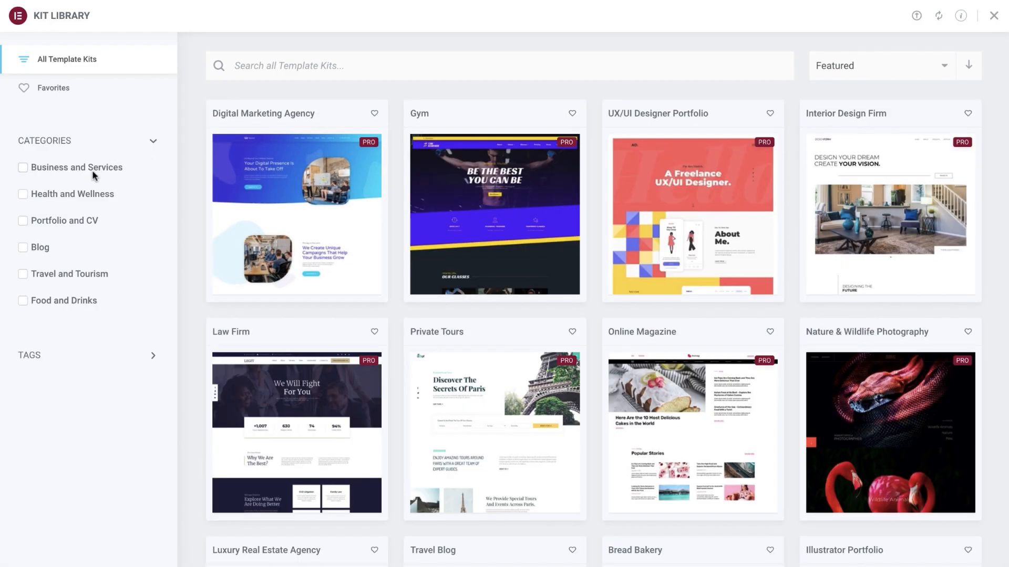
mouse_move(85, 360)
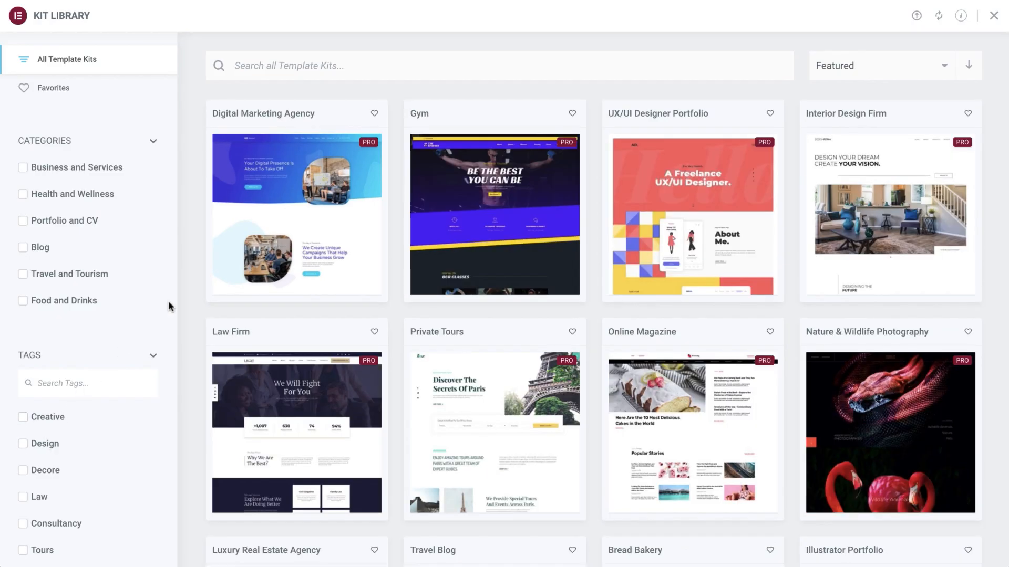
Search kits for 'blog', browse the five results, then clear the search.
text(blog)
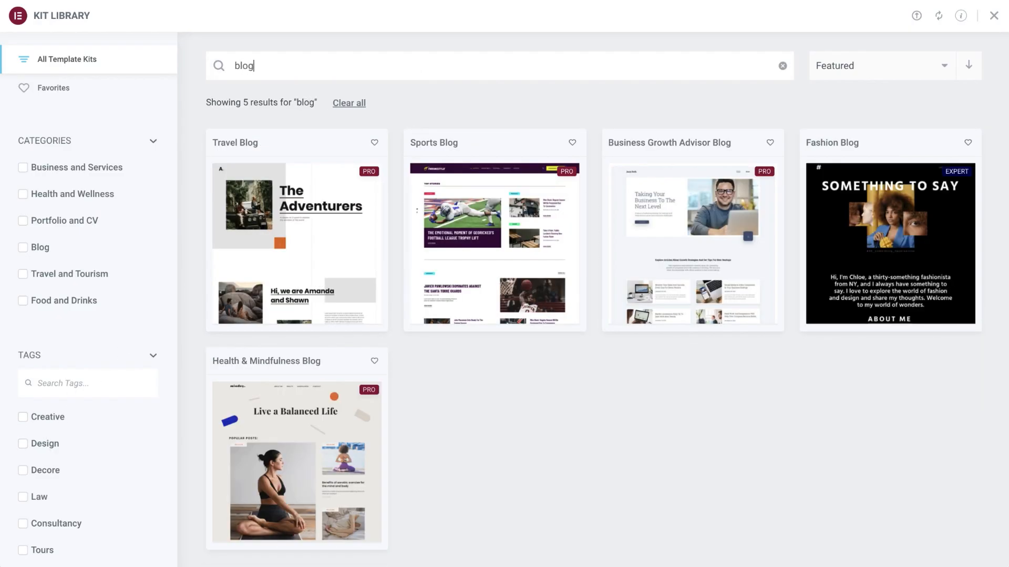
mouse_move(348, 119)
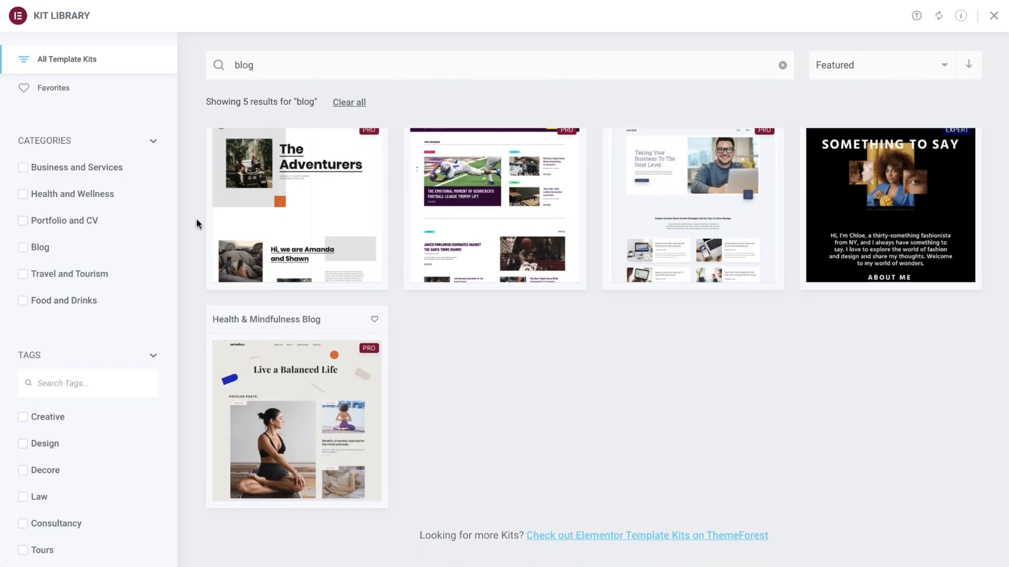
mouse_move(573, 540)
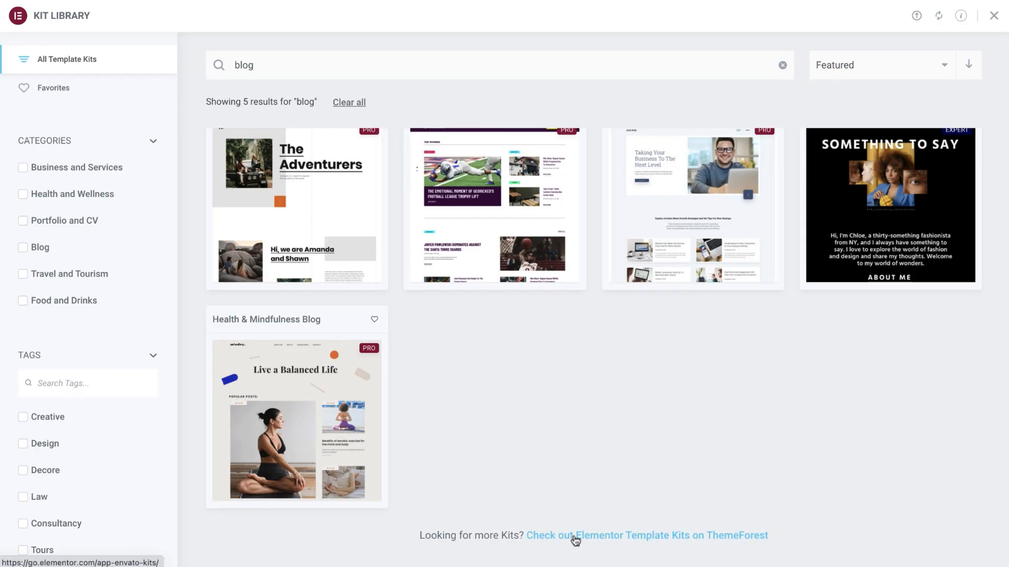
click(578, 536)
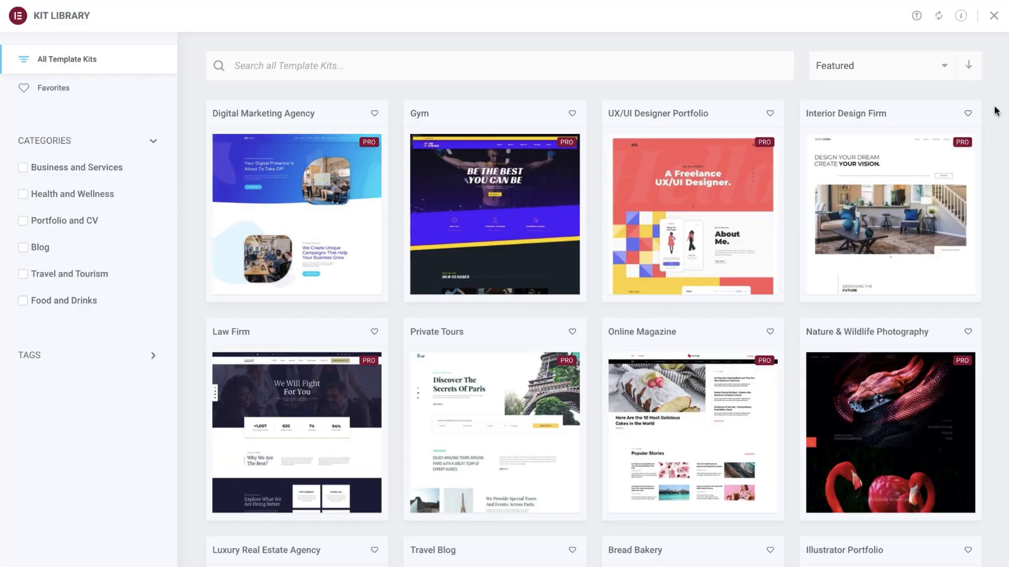
click(882, 65)
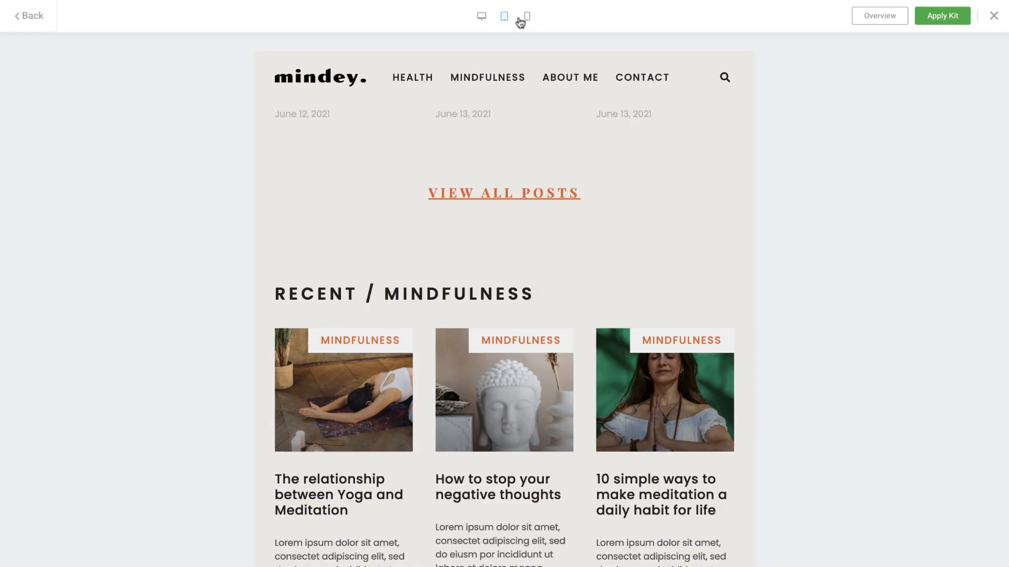
Preview the Mindey blog demo at phone width and scroll through it.
click(527, 16)
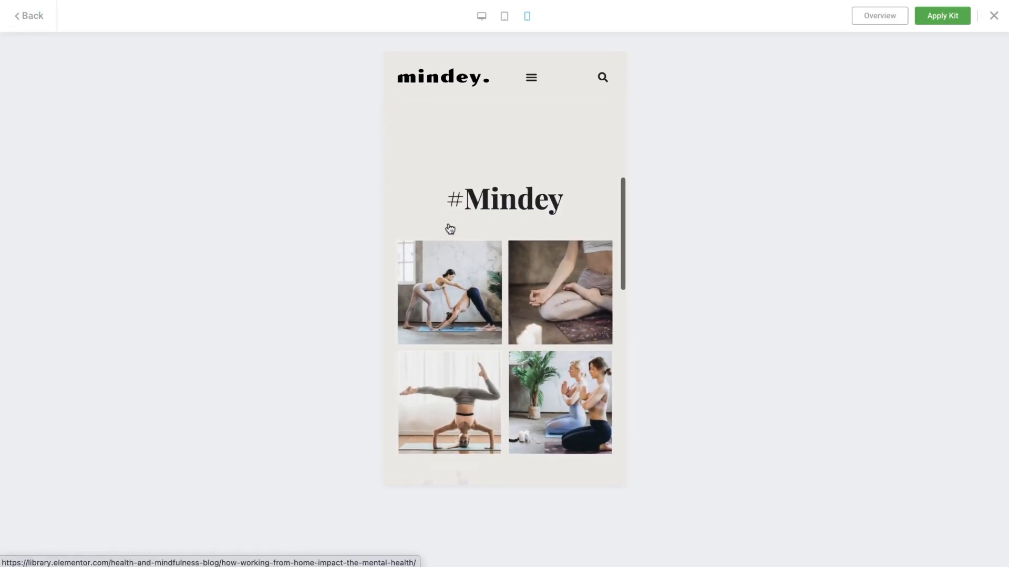
scroll(down, 3)
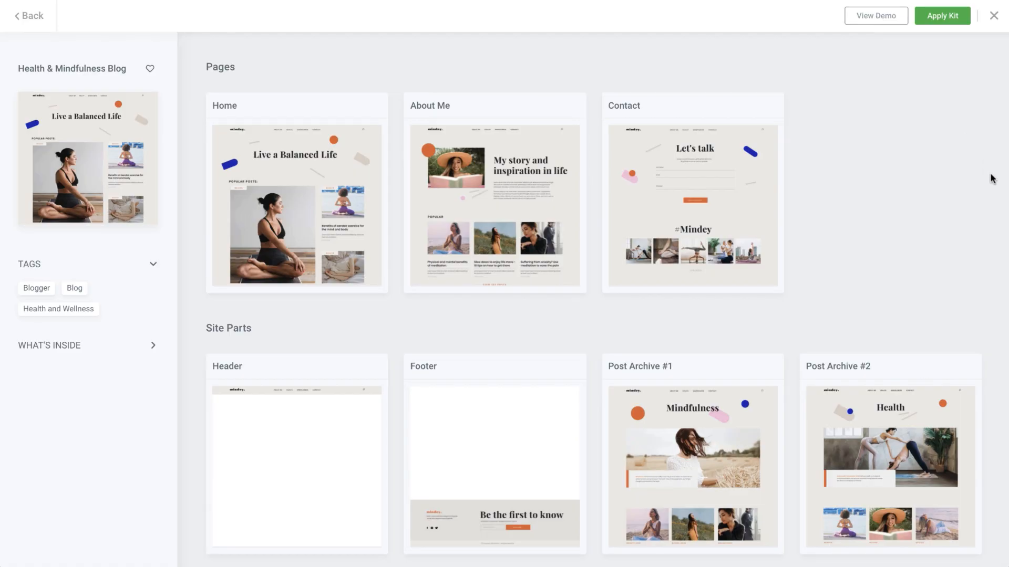
Scroll the Health & Mindfulness Blog overview down to its CTA popup and back up.
scroll(down, 3)
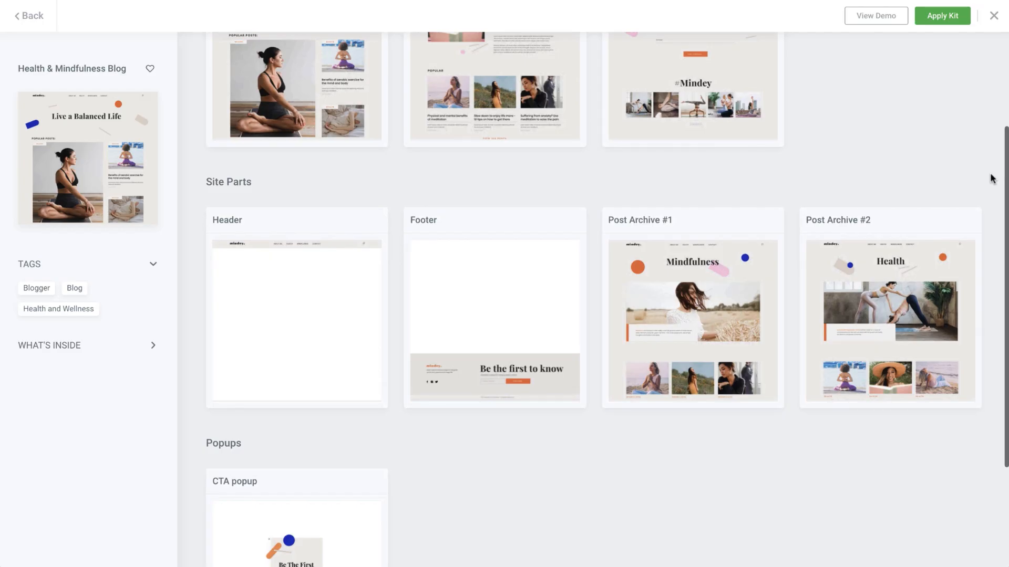
scroll(up, 3)
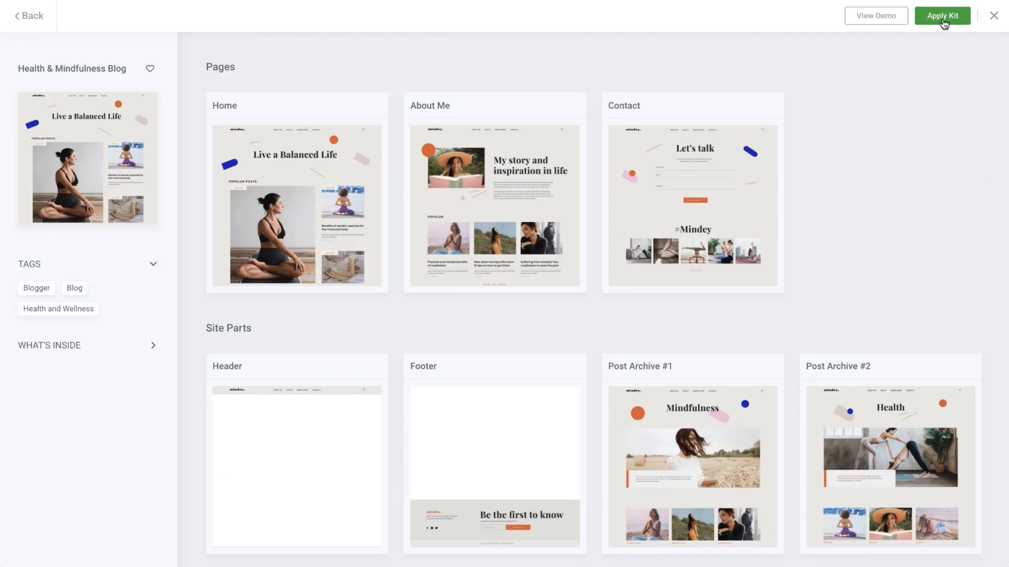
Apply the Health & Mindfulness Blog kit with Templates, Content and Site Settings included.
click(943, 15)
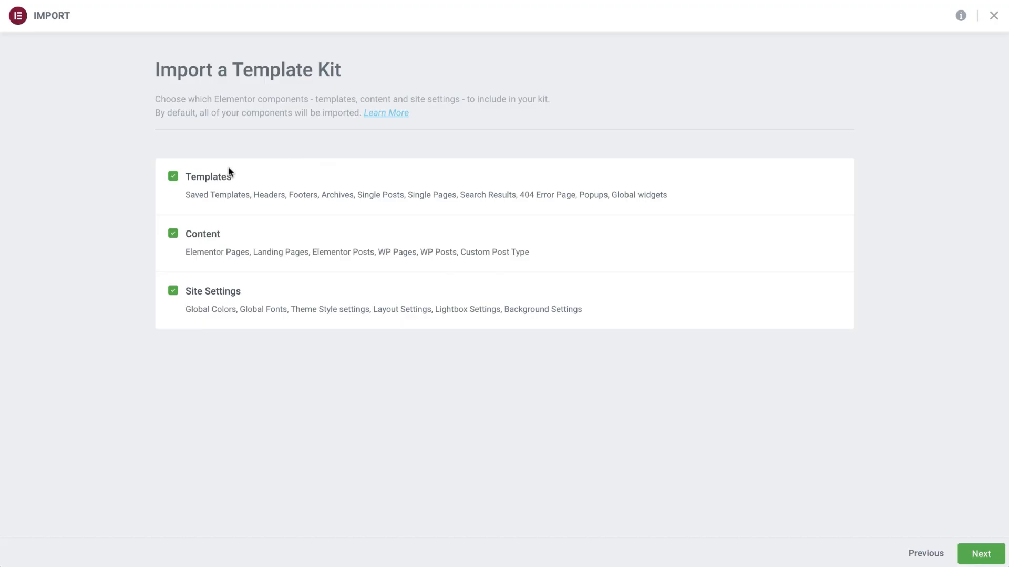
mouse_move(490, 358)
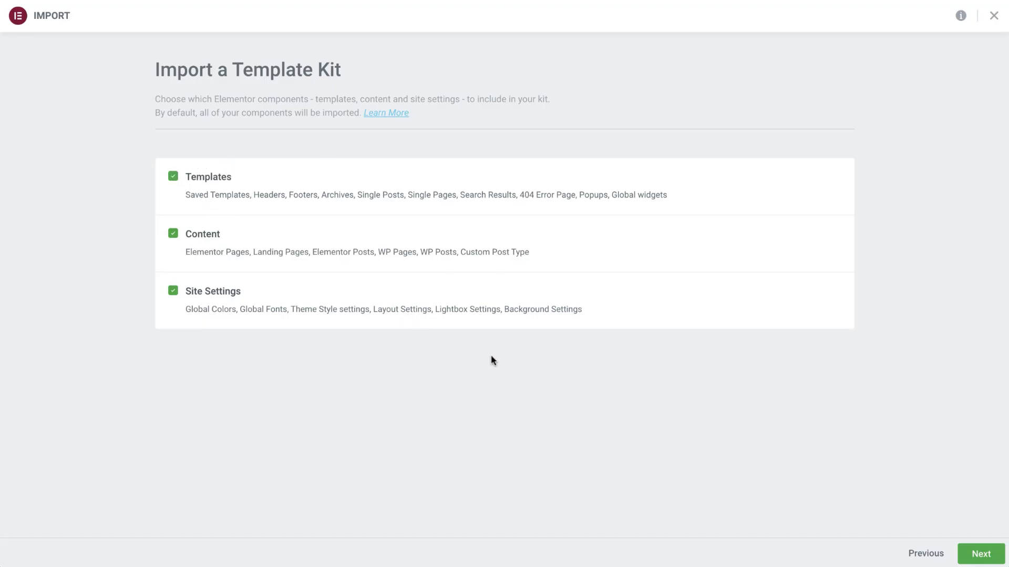
click(985, 553)
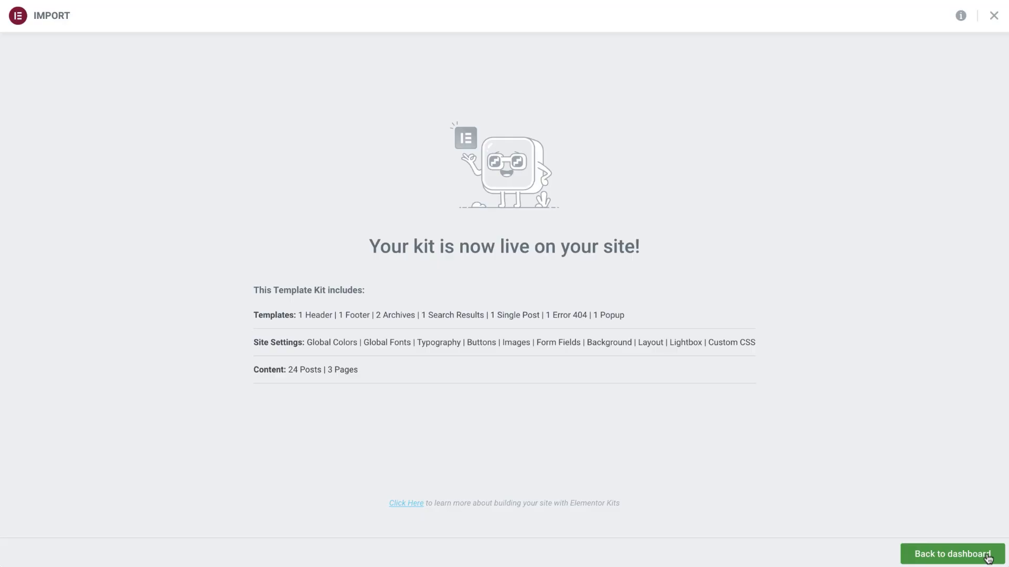
Leave the 'kit is now live' summary for the WordPress dashboard.
click(959, 554)
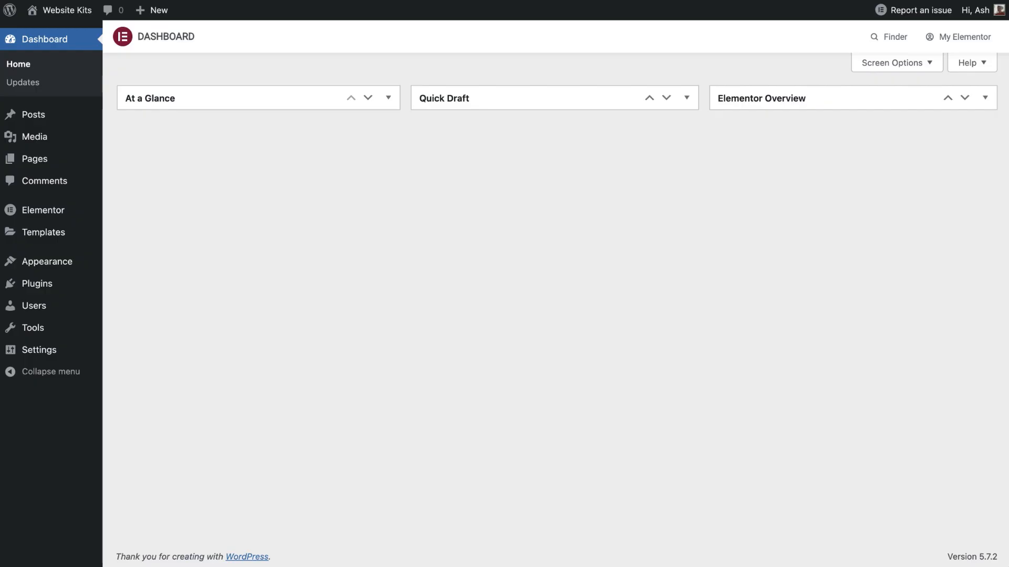
mouse_move(134, 279)
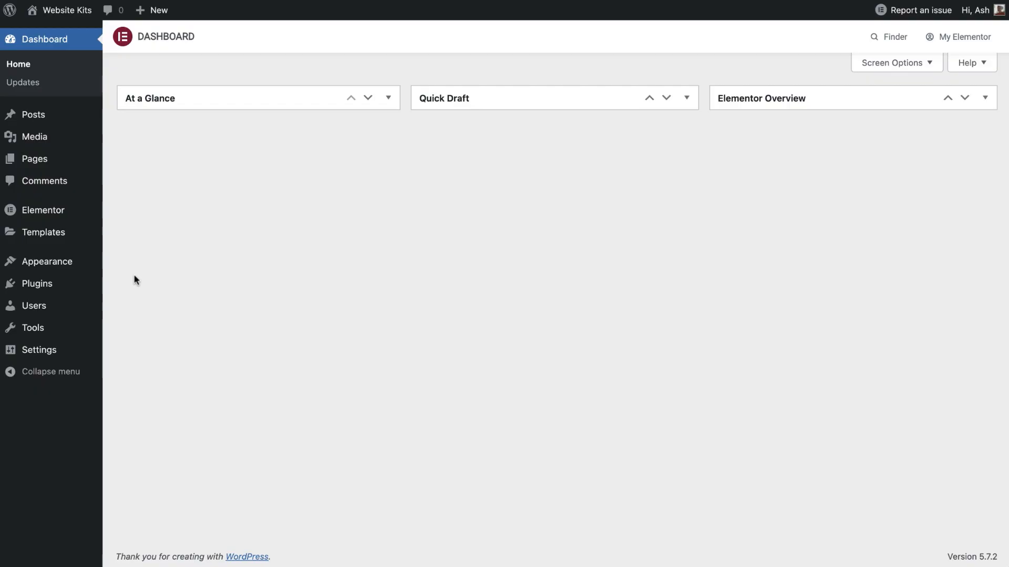
mouse_move(46, 262)
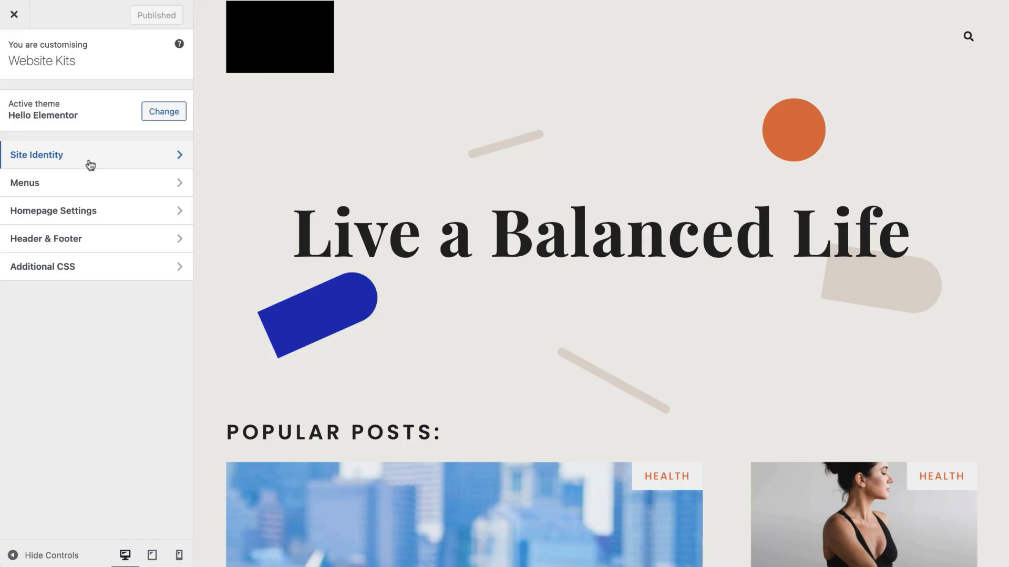
Open Site Identity in the Customizer on the 'Live a Balanced Life' homepage.
click(37, 155)
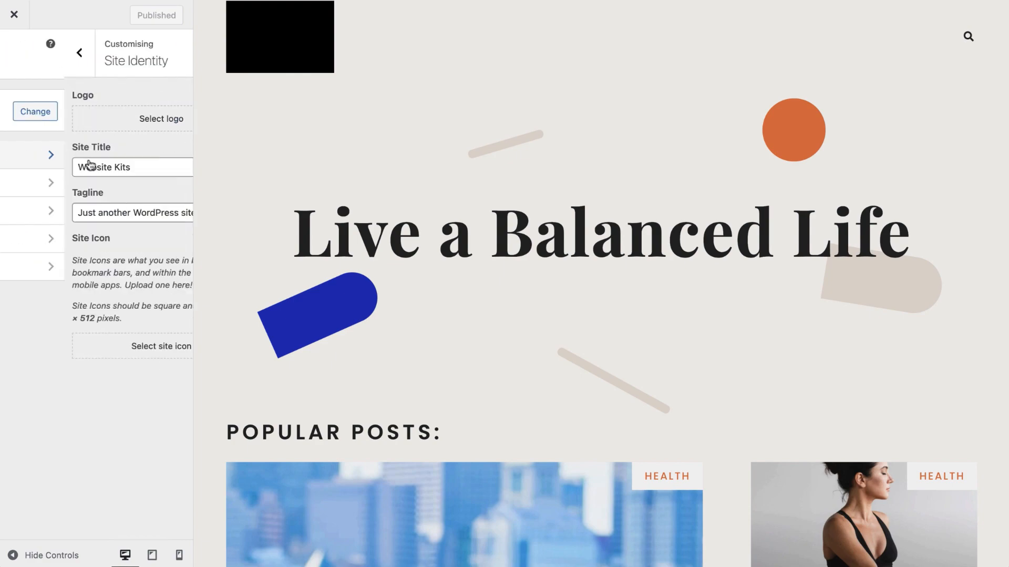
Use the mindey-logo-orange image as the site logo.
click(160, 119)
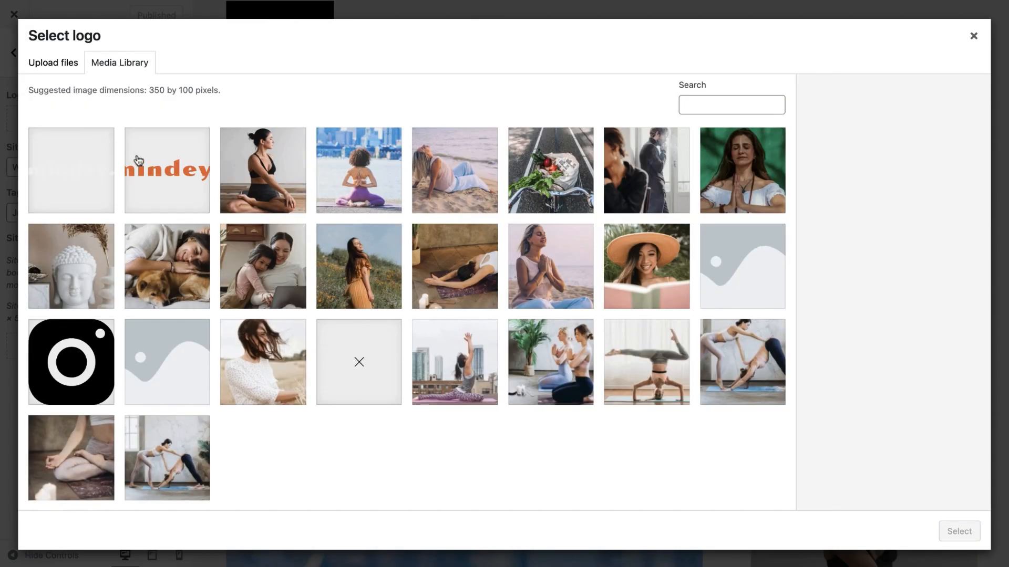
click(166, 169)
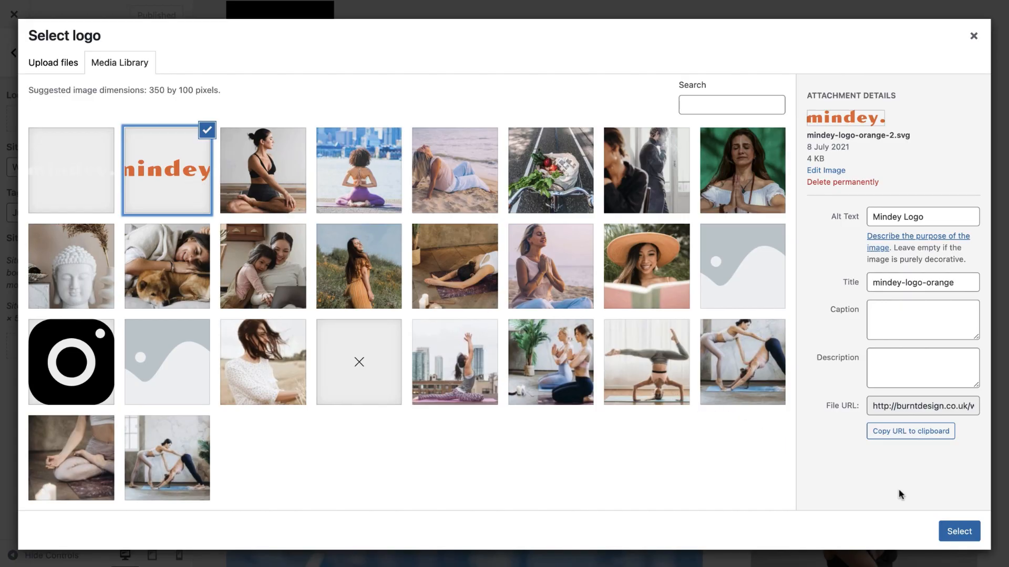
click(956, 531)
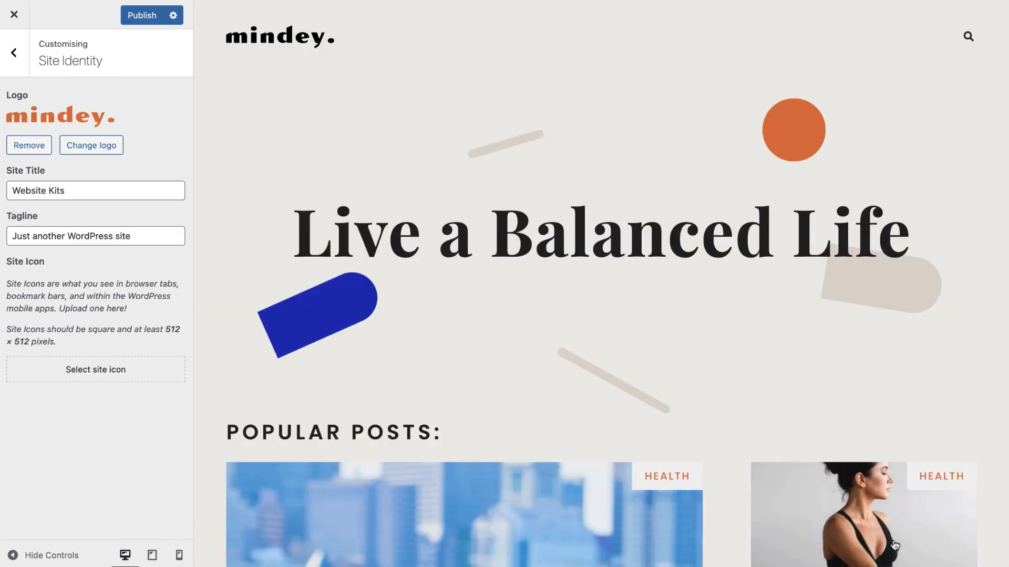
Change the site title to 'Mindey' and tagline to 'Mindfulness', then publish.
triple_click(96, 190)
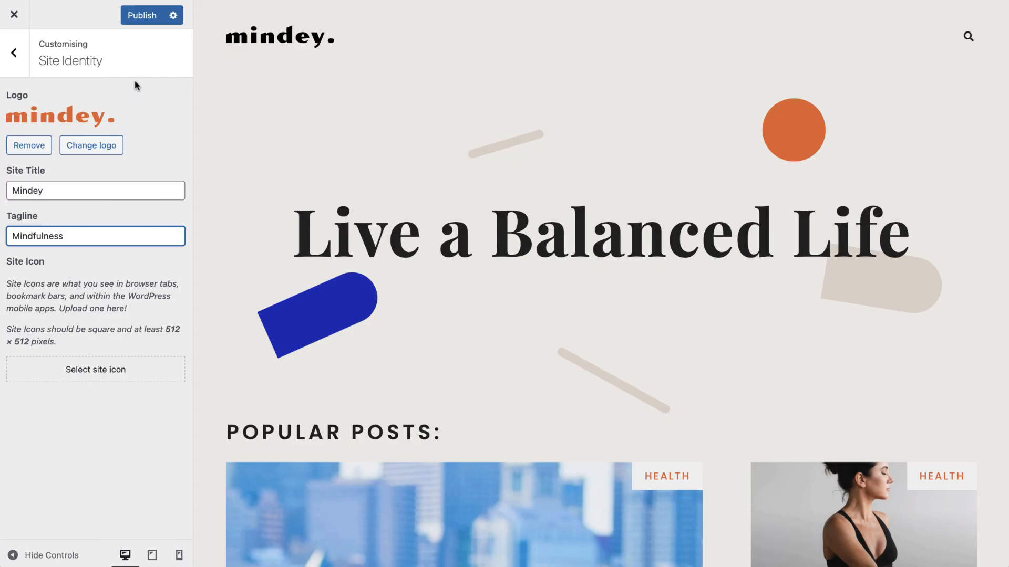
click(149, 14)
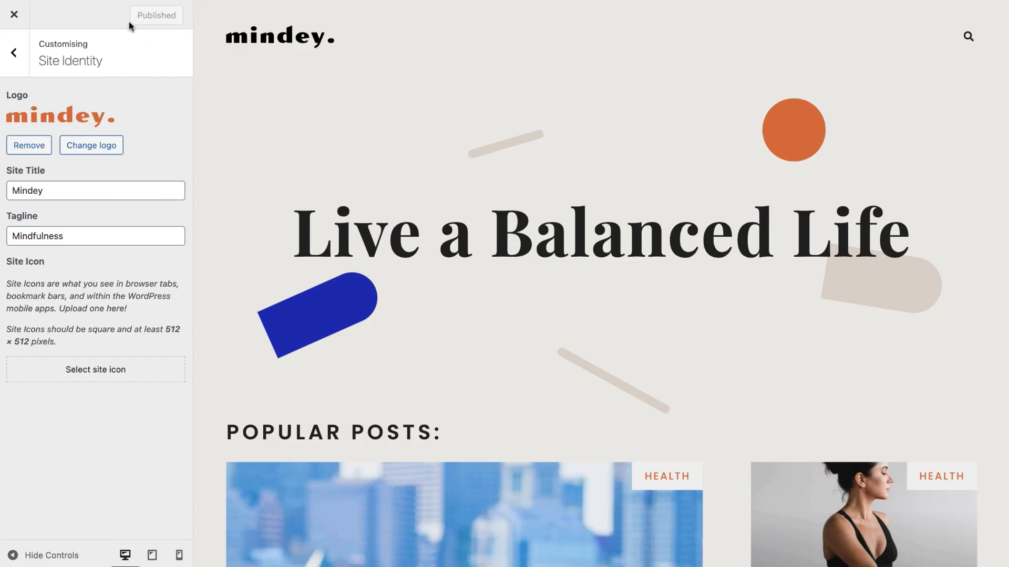
click(11, 52)
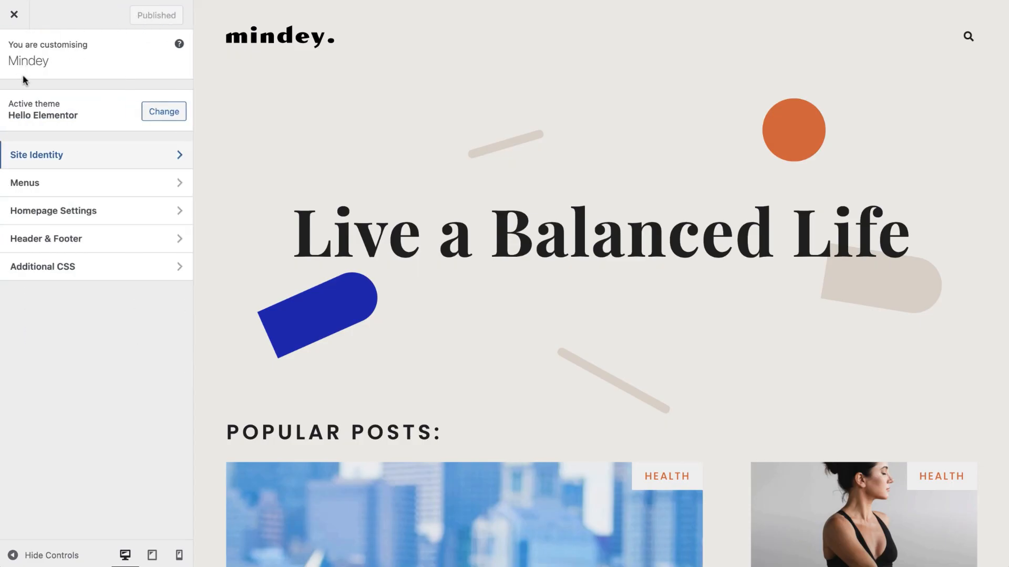
Create a new menu named 'Main Menu' assigned to the header location.
click(25, 183)
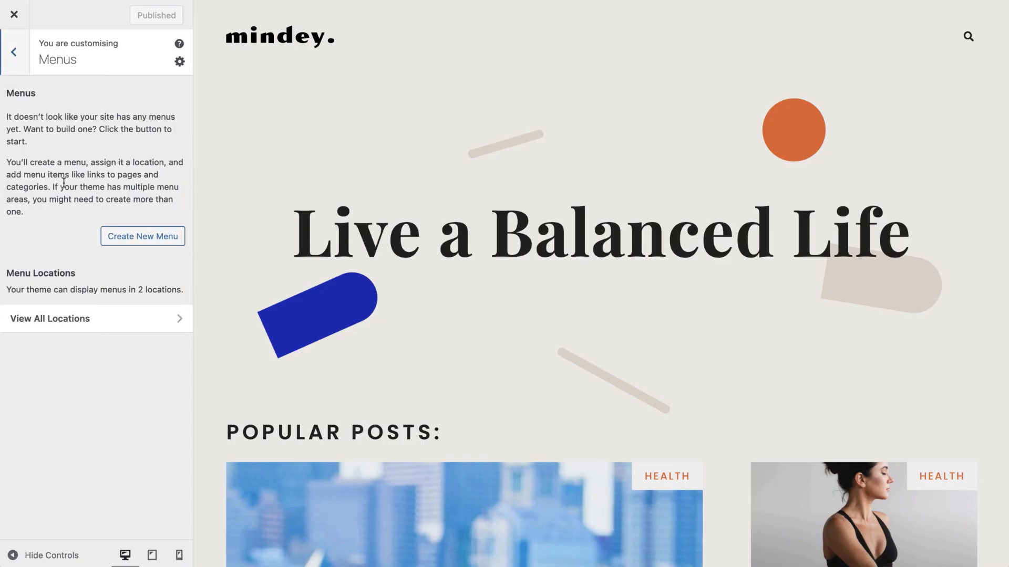
click(143, 236)
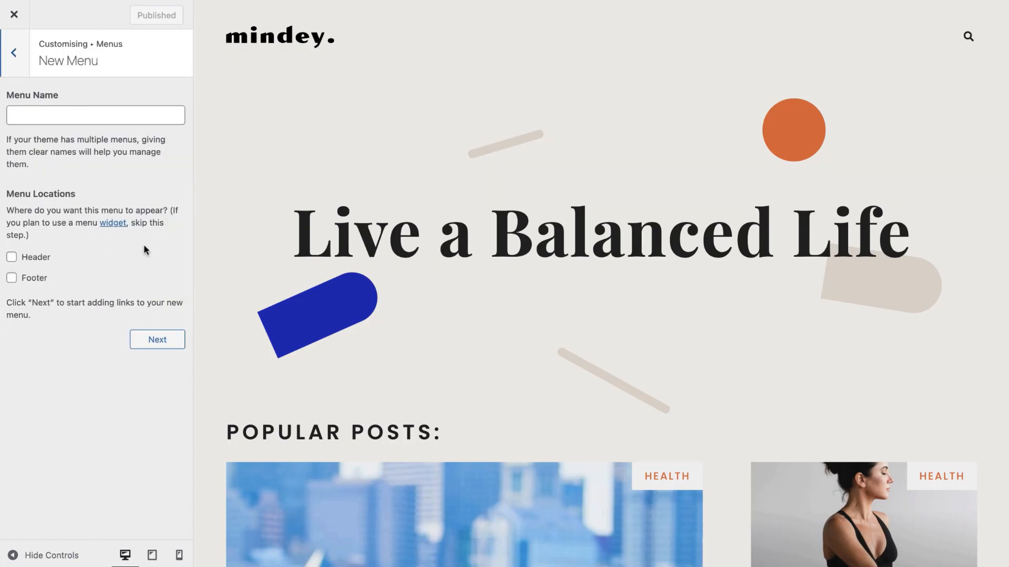
text(Main Menu)
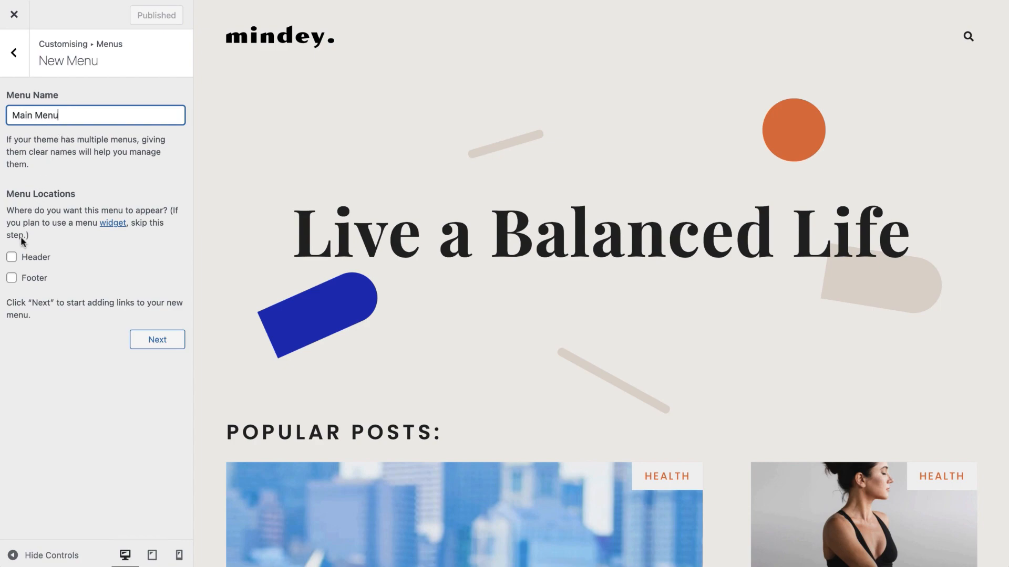
click(13, 257)
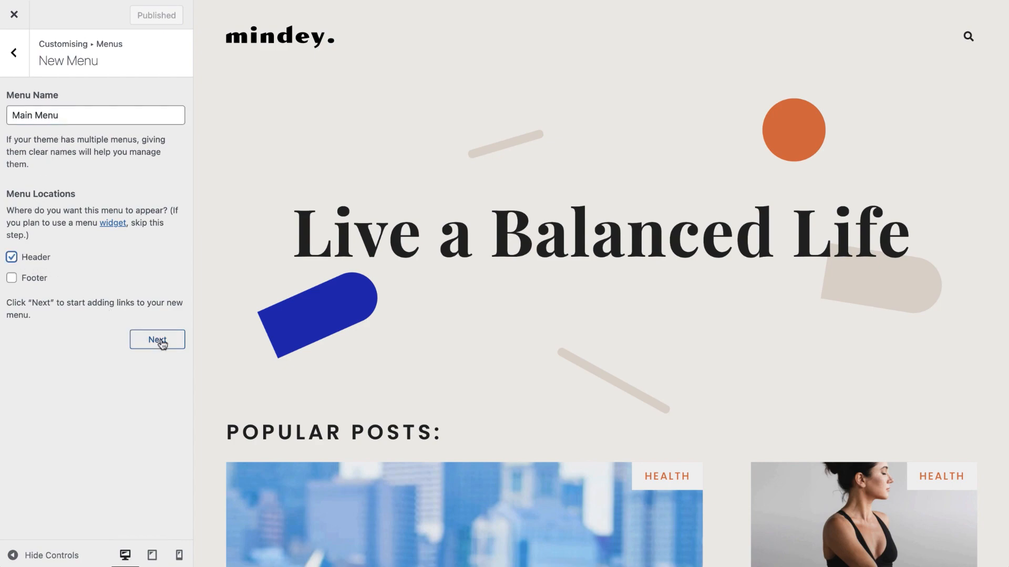
click(157, 340)
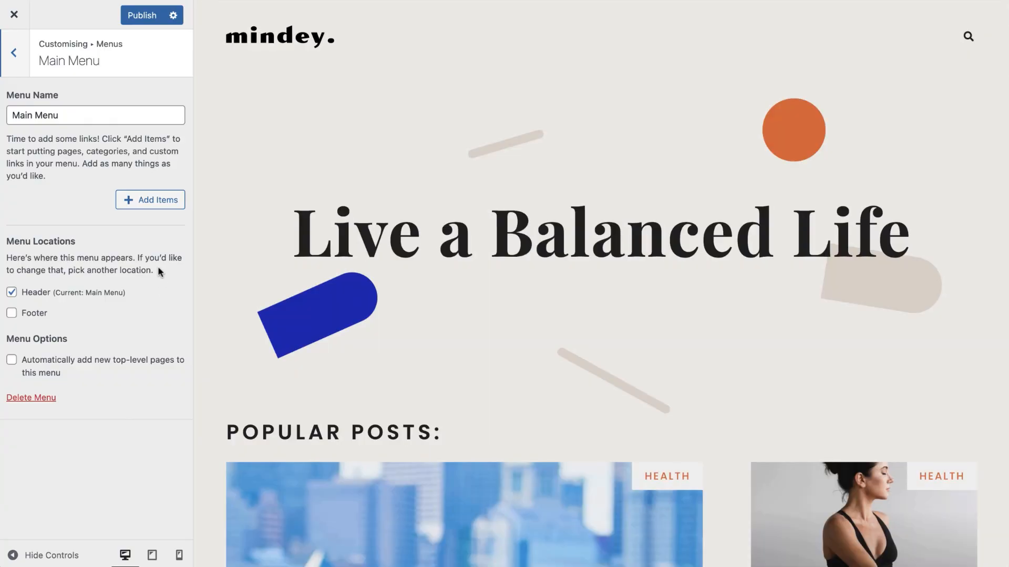
Add Home to Main Menu, move Mindfulness second, and publish the menu.
click(150, 200)
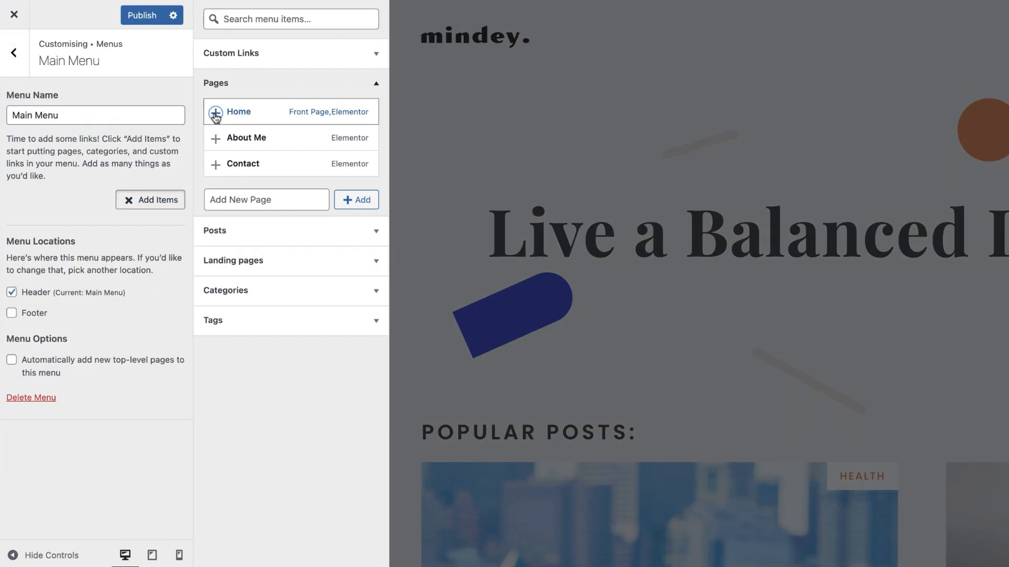
click(216, 164)
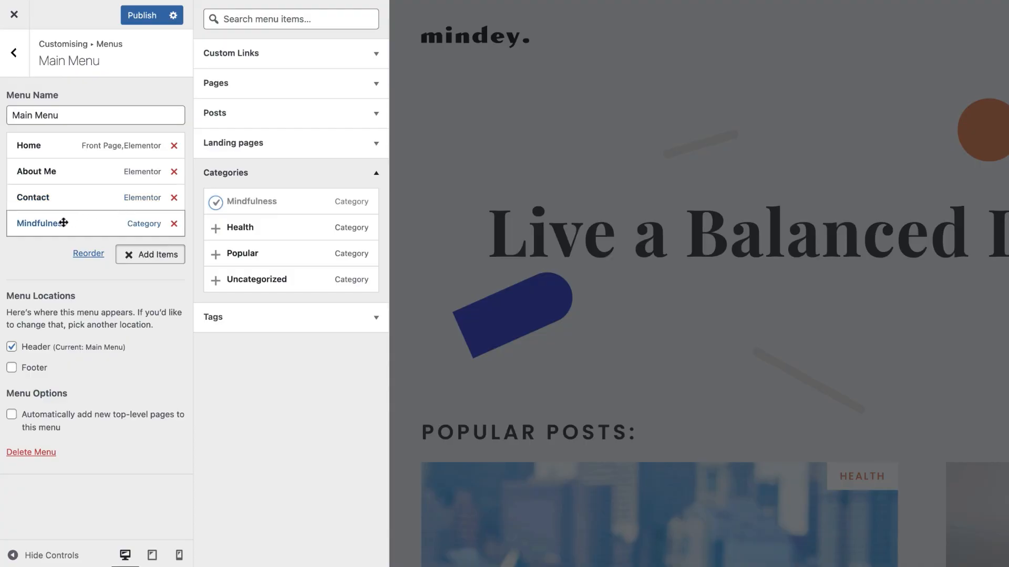
drag(42, 223, 42, 171)
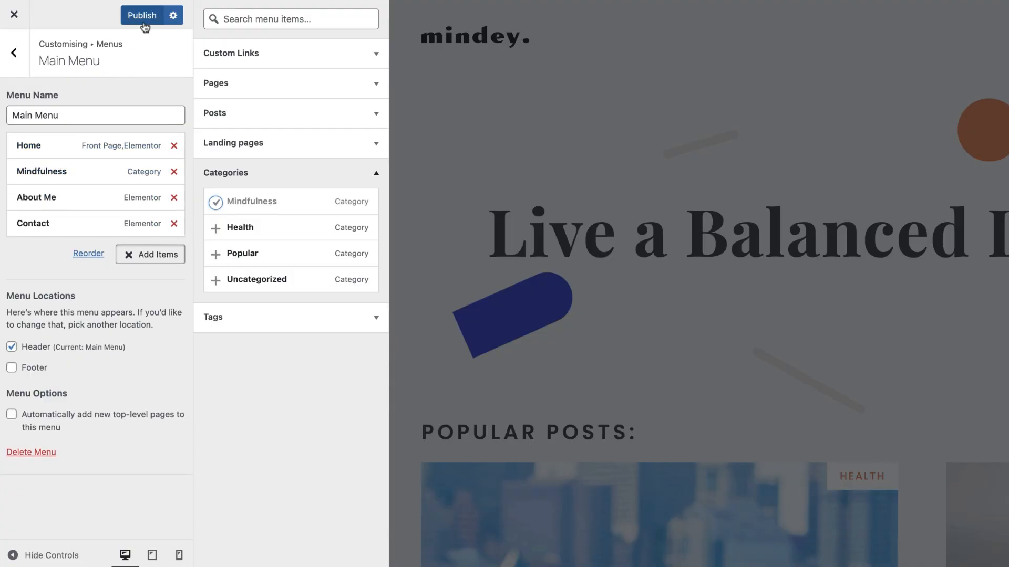
click(142, 14)
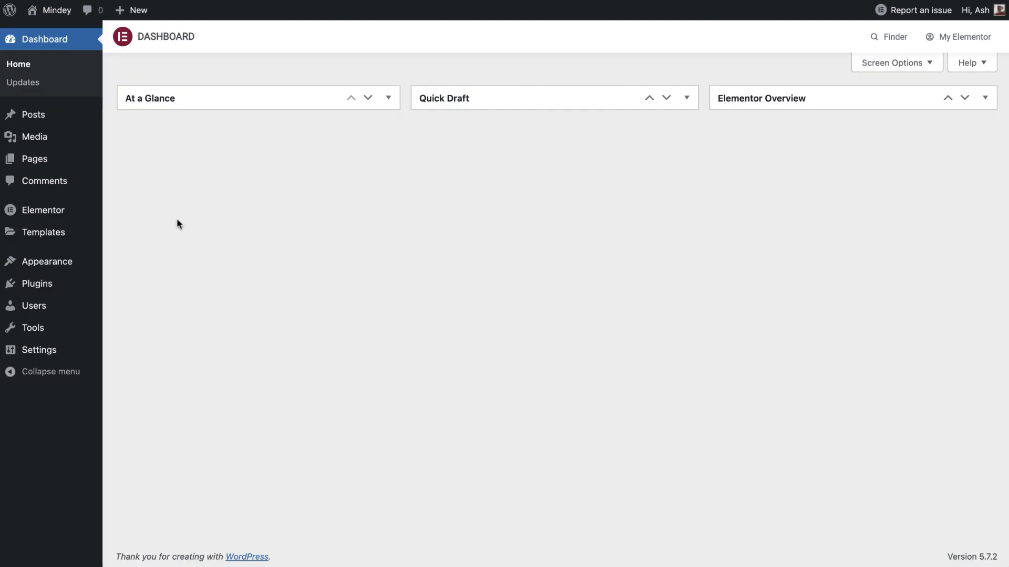
Edit the Home page with Elementor, scroll to Popular Posts, and open the hamburger menu.
click(34, 159)
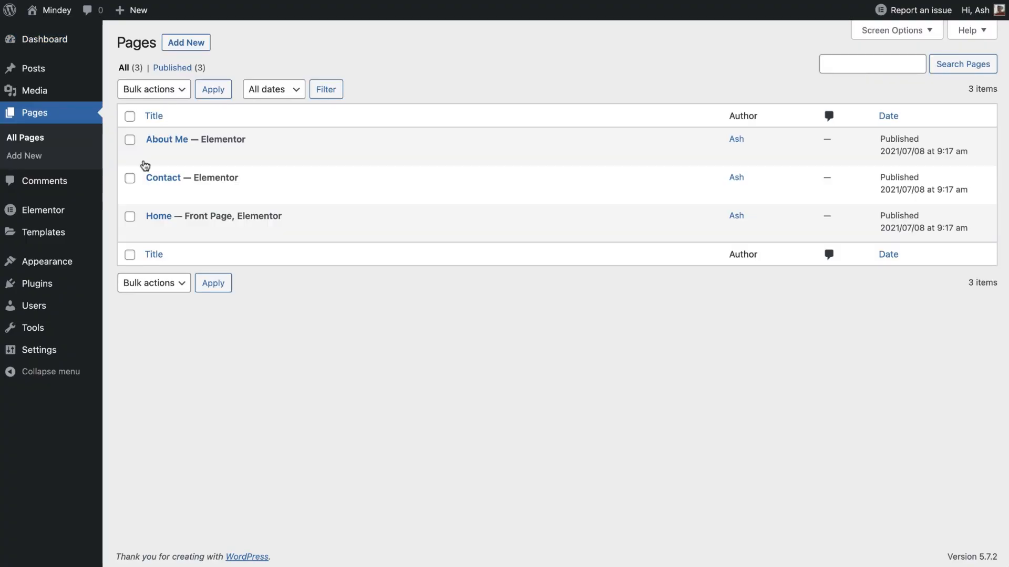
mouse_move(278, 228)
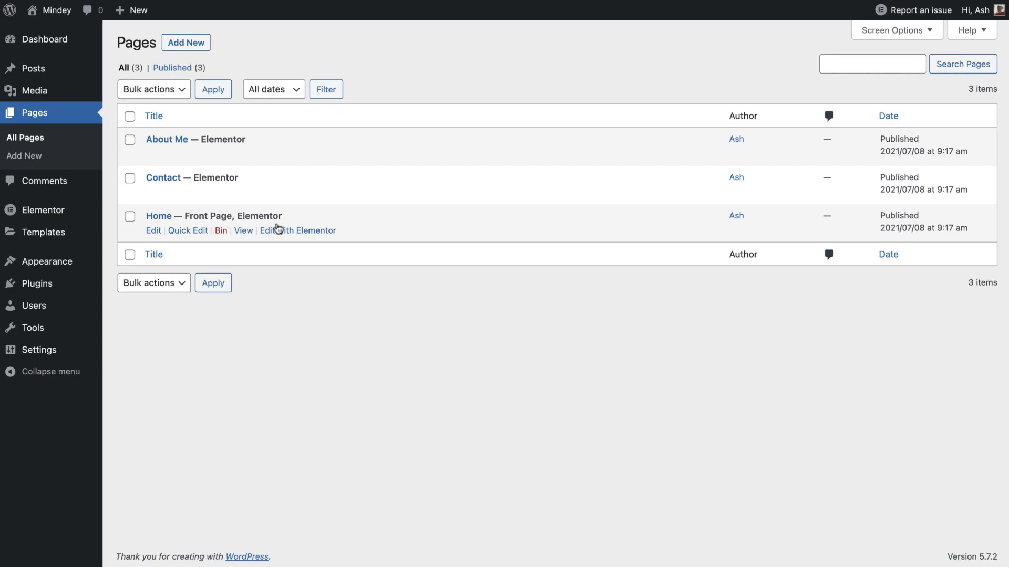
click(298, 231)
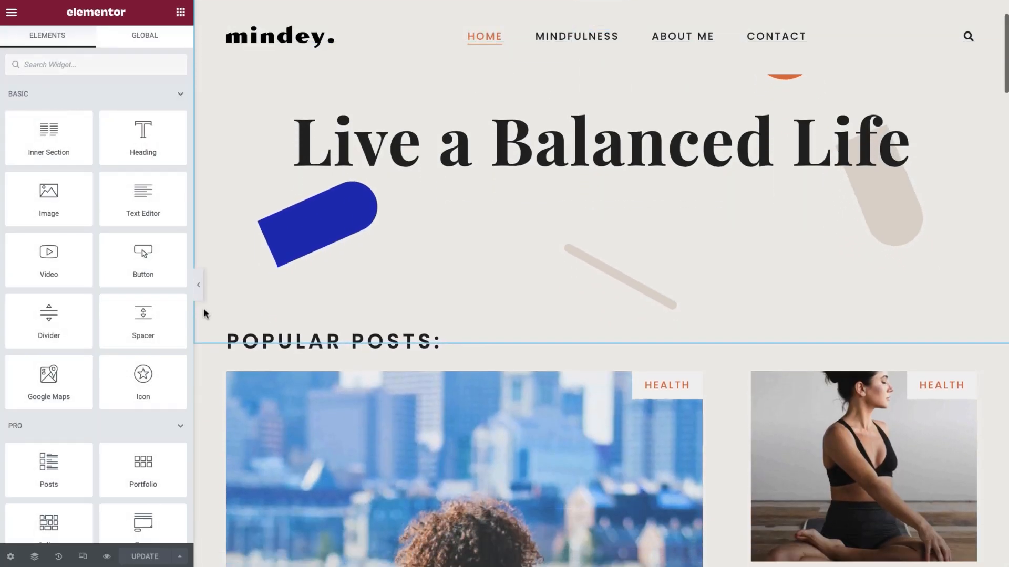
scroll(down, 3)
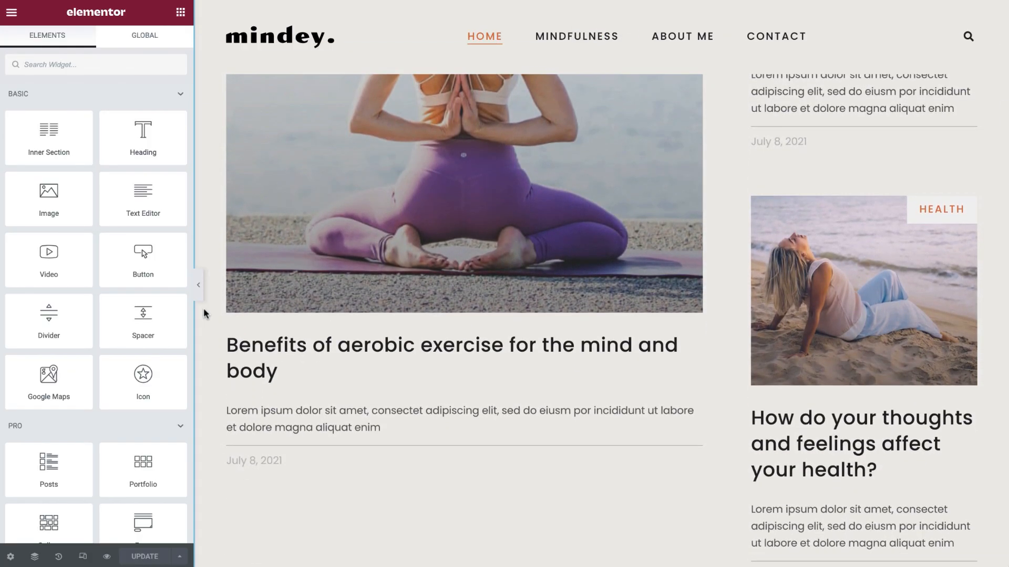
click(13, 13)
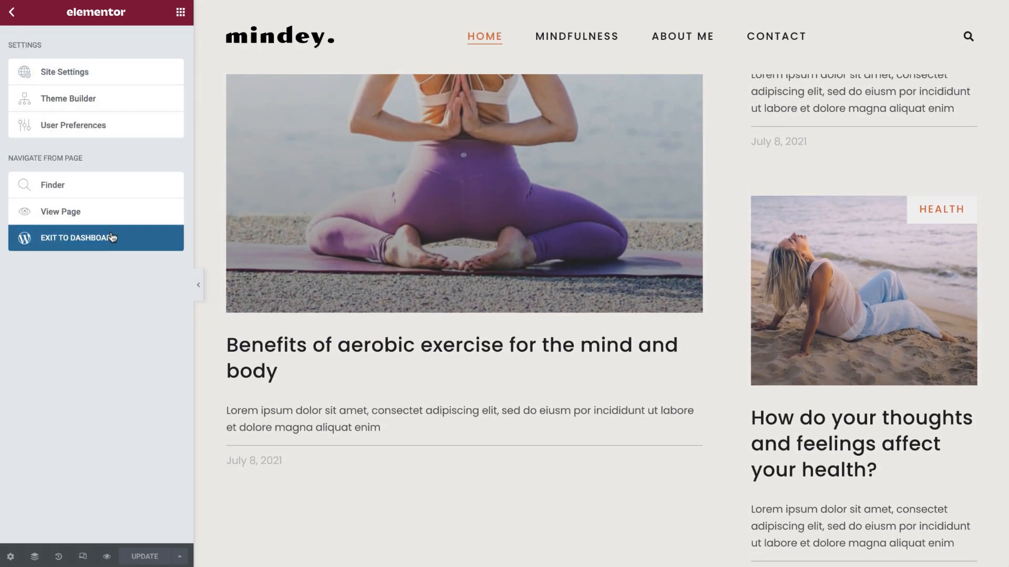
Exit Elementor to the dashboard and scroll through the list of 12 posts.
click(95, 239)
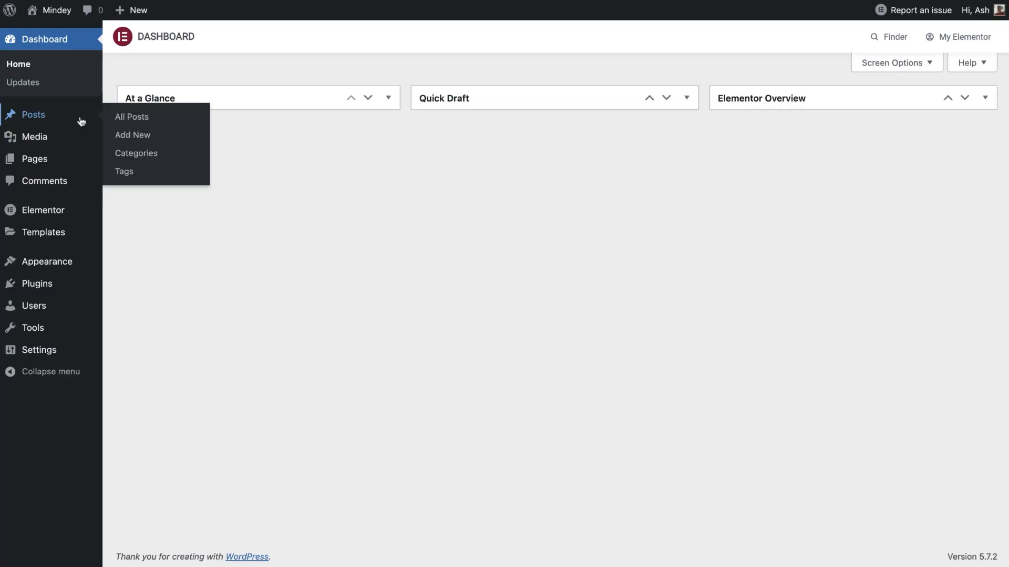
click(131, 117)
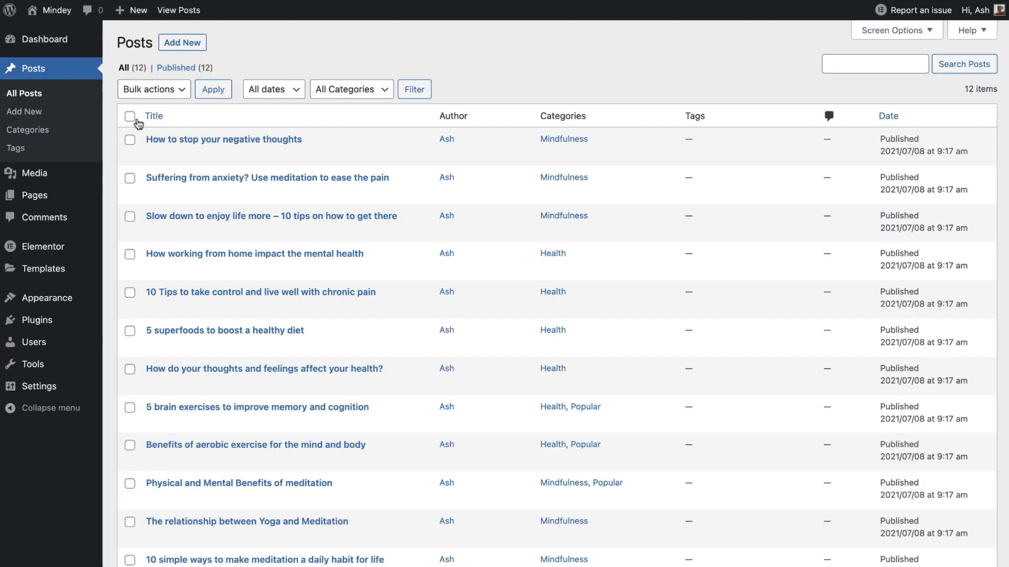
mouse_move(110, 159)
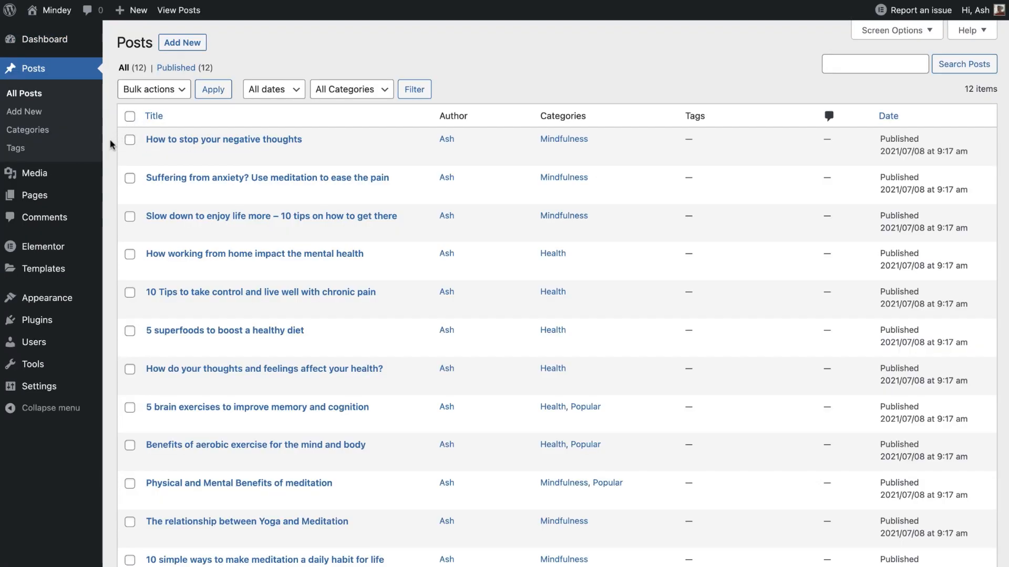
scroll(down, 3)
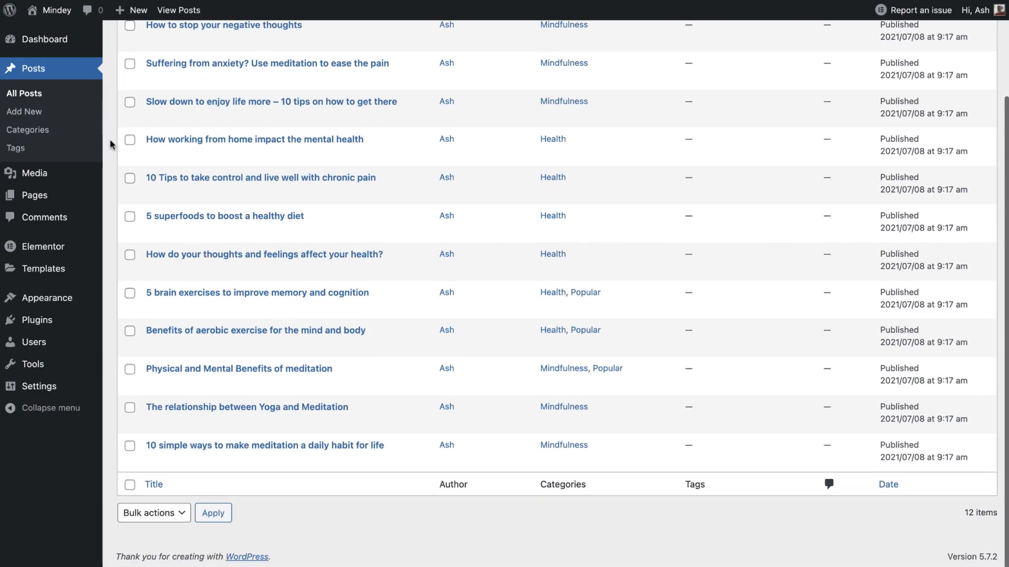
scroll(up, 3)
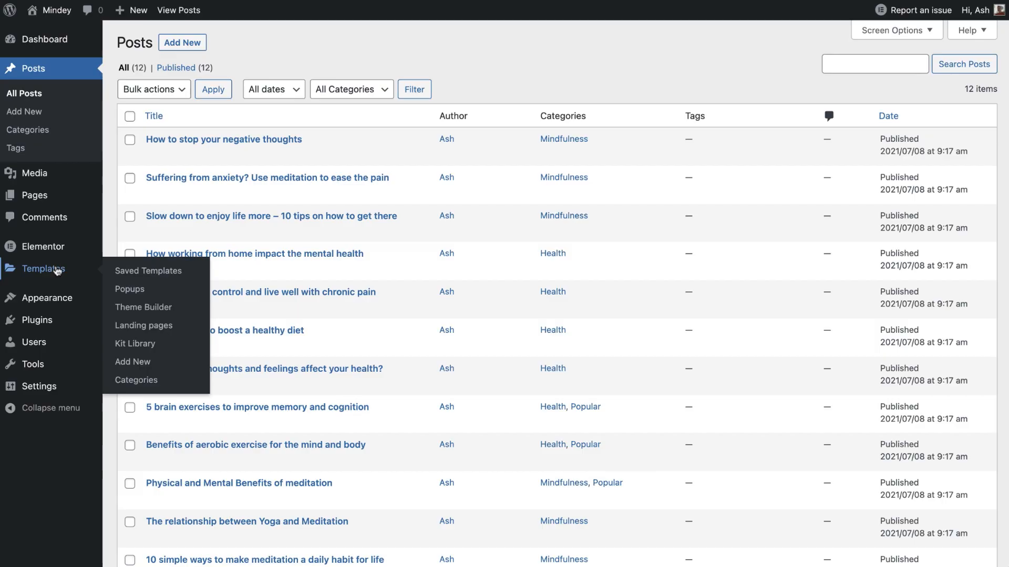
mouse_move(143, 308)
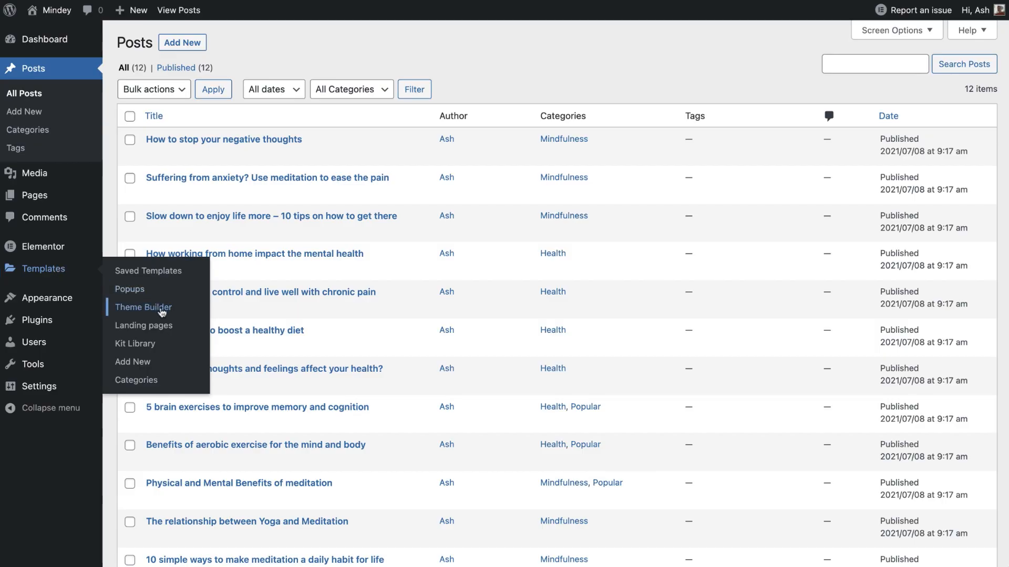
Switch to the new Theme Builder and view the Header and Footer parts.
click(143, 307)
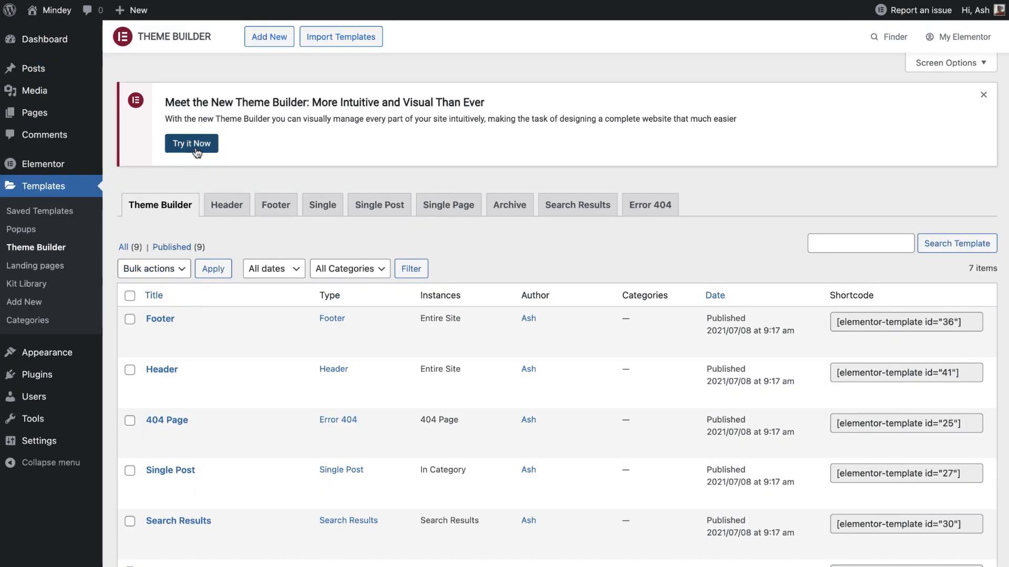
click(191, 143)
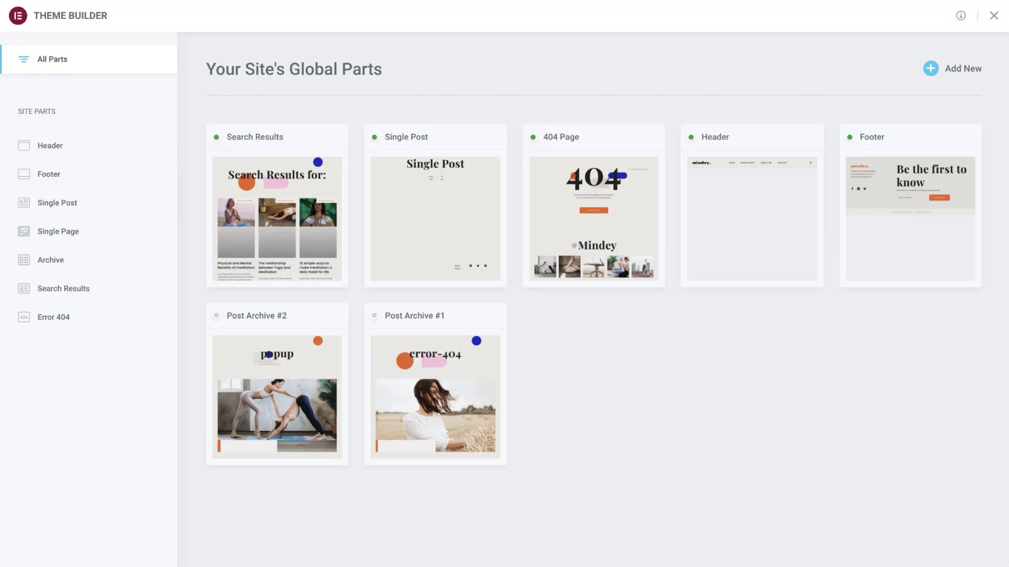
click(49, 146)
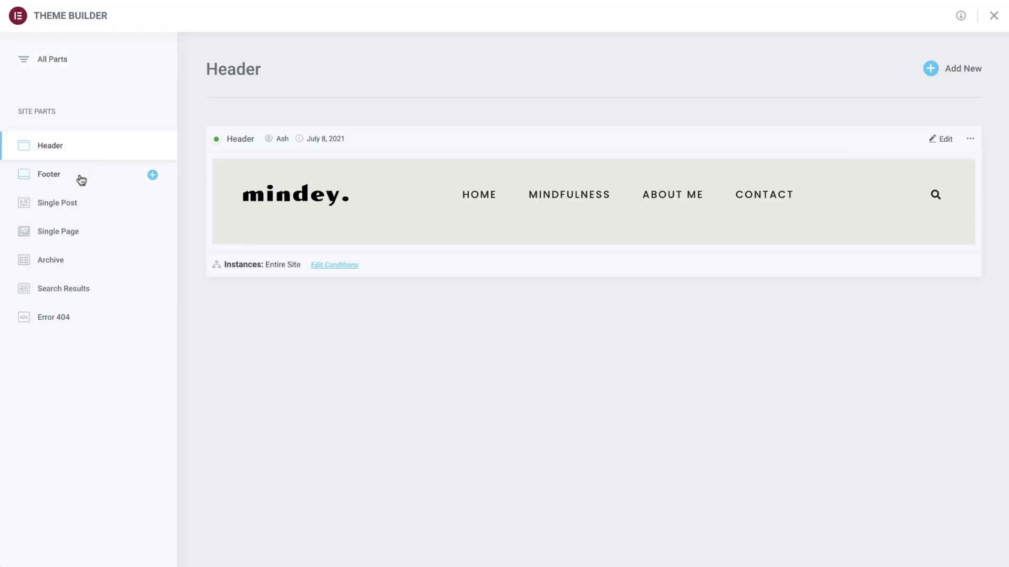
click(49, 174)
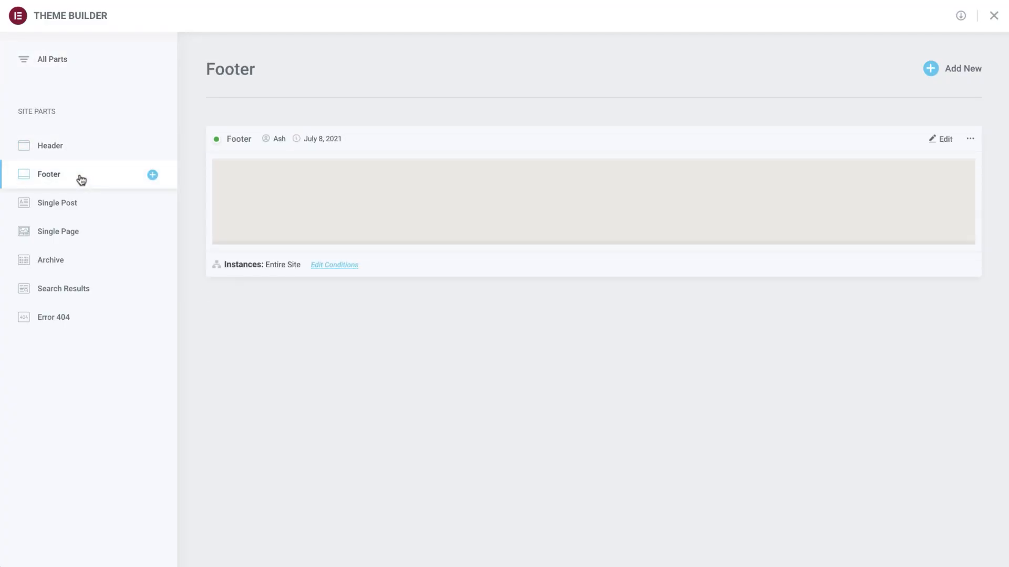
Check the Error 404 part's display conditions, then list the popup templates.
click(50, 59)
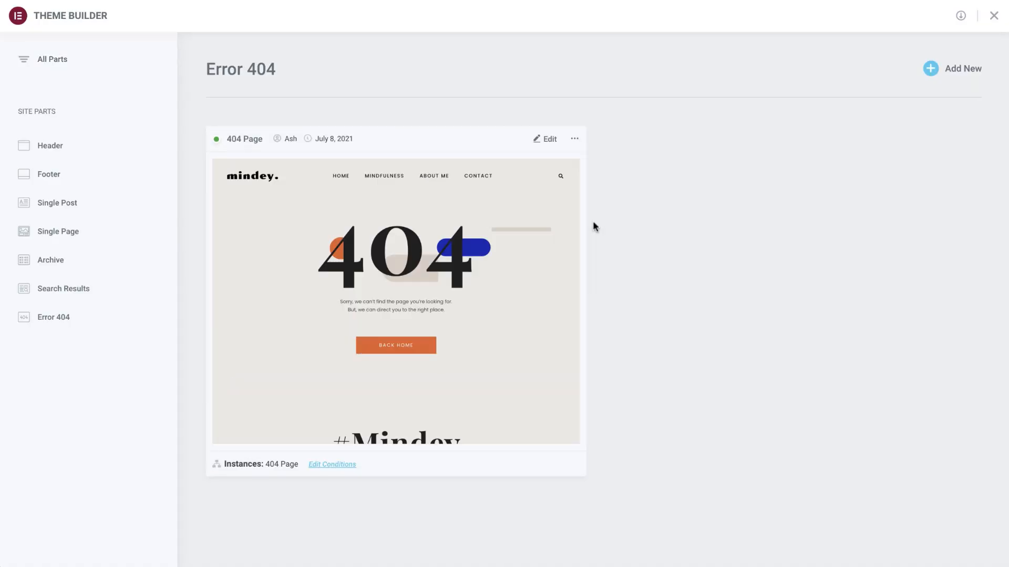
mouse_move(518, 201)
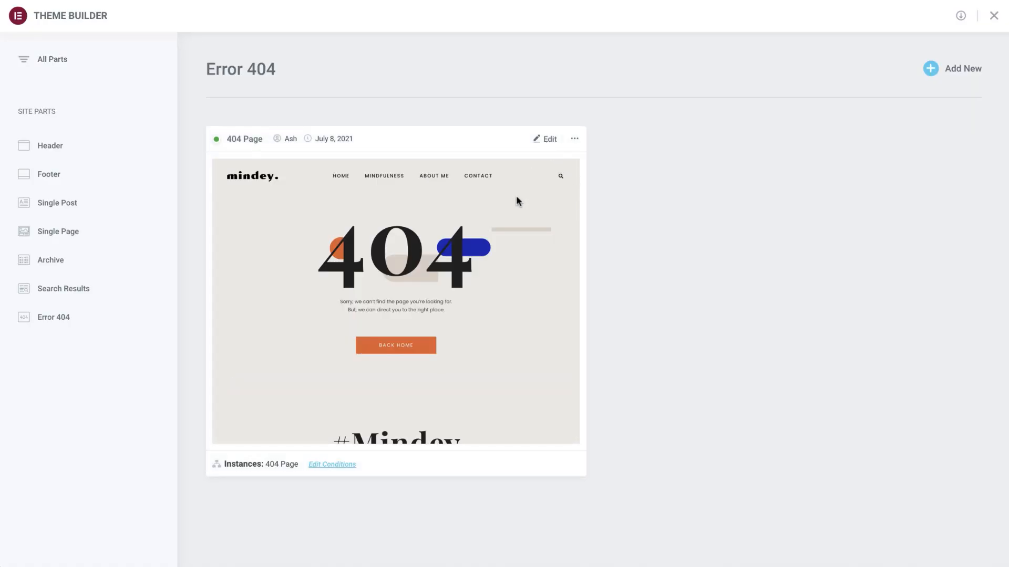
click(333, 465)
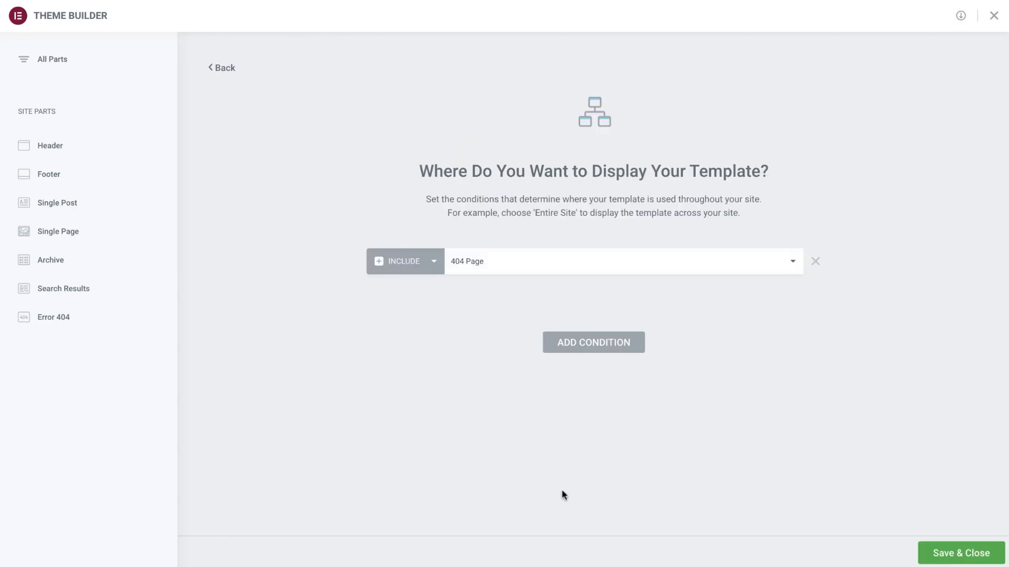
click(962, 552)
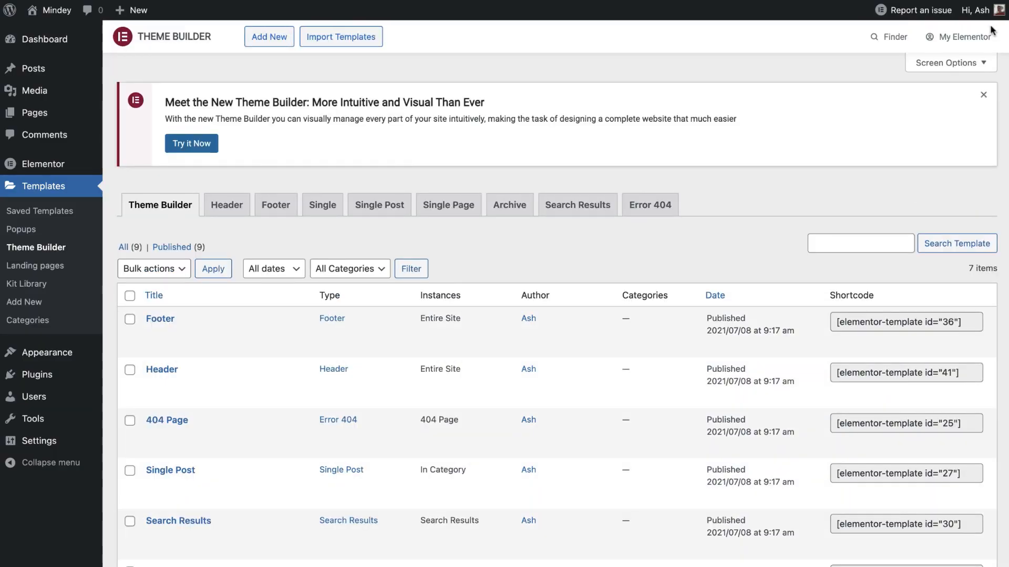
mouse_move(21, 229)
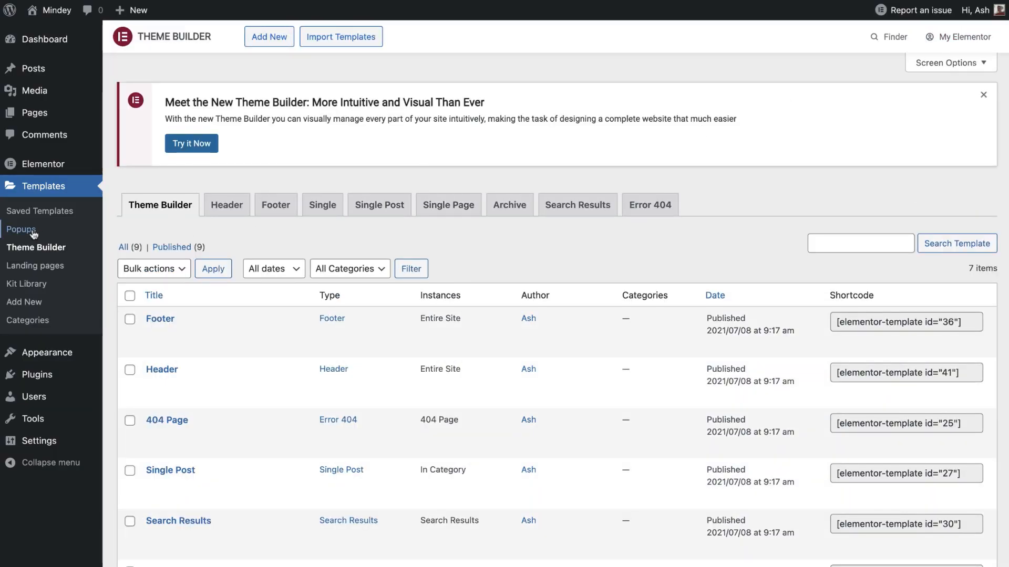
click(21, 229)
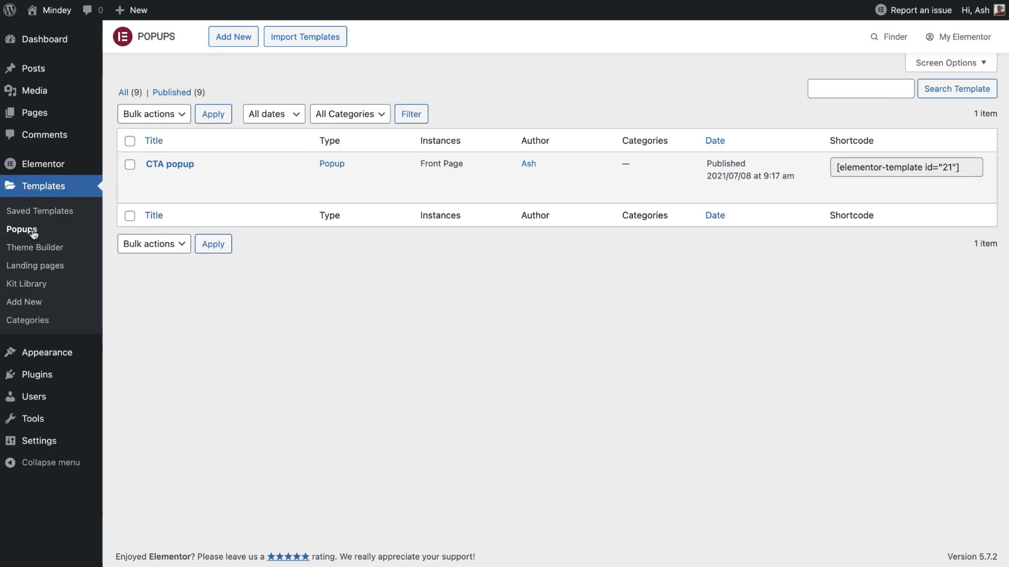
Link the header hamburger icon to Open Popup with the Menu Popup (Template).
click(170, 163)
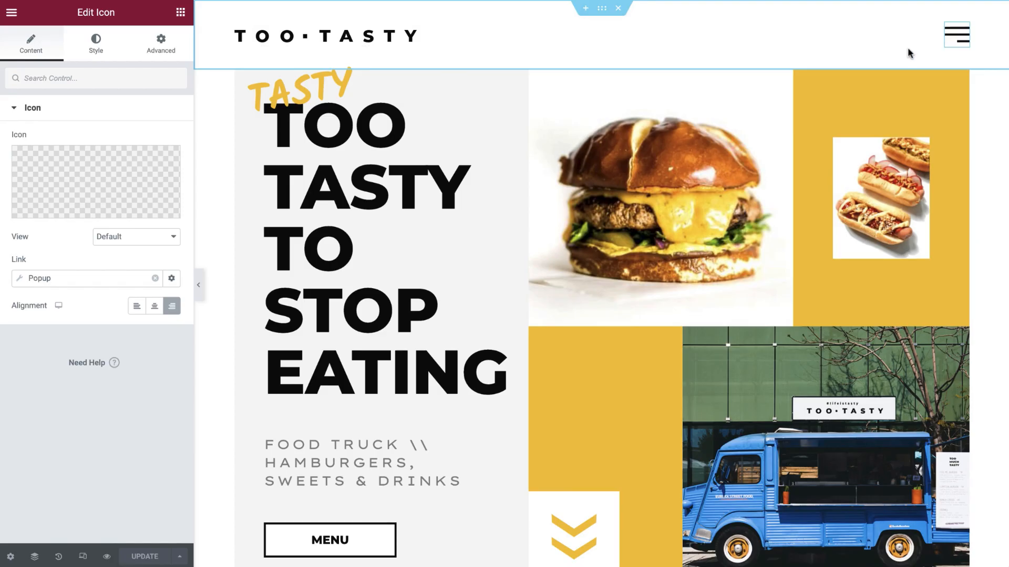
click(171, 278)
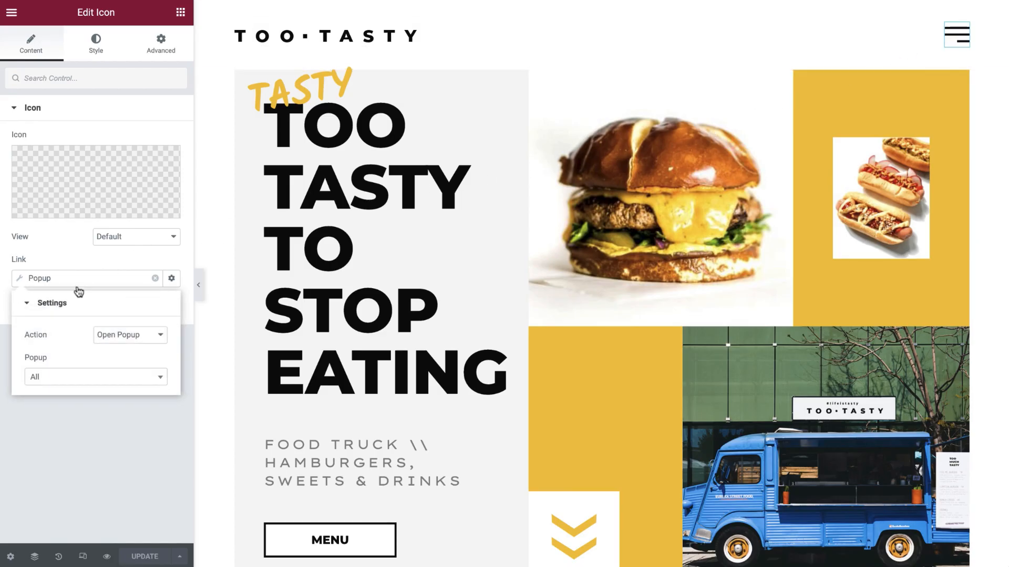
text(menu)
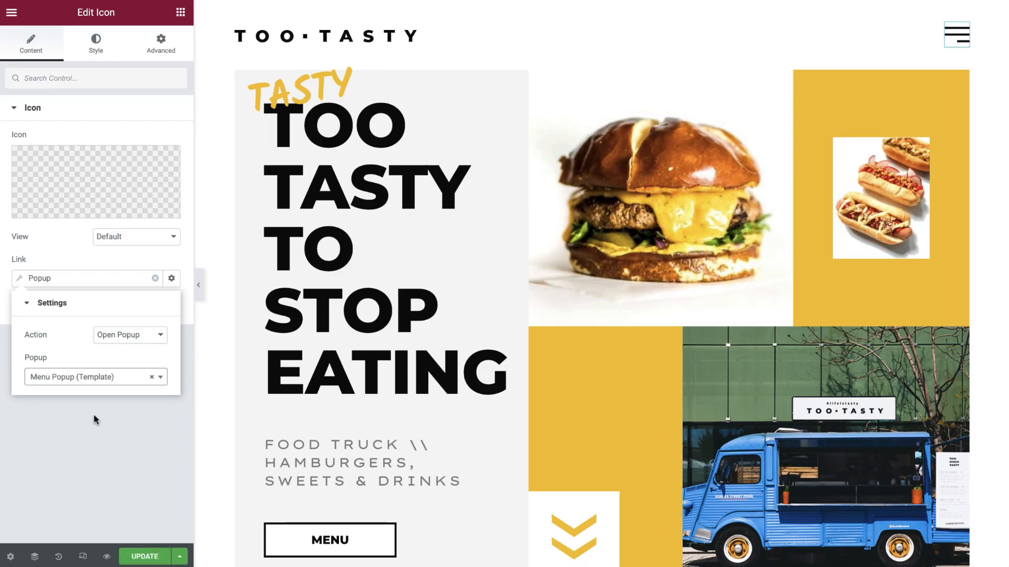
click(171, 278)
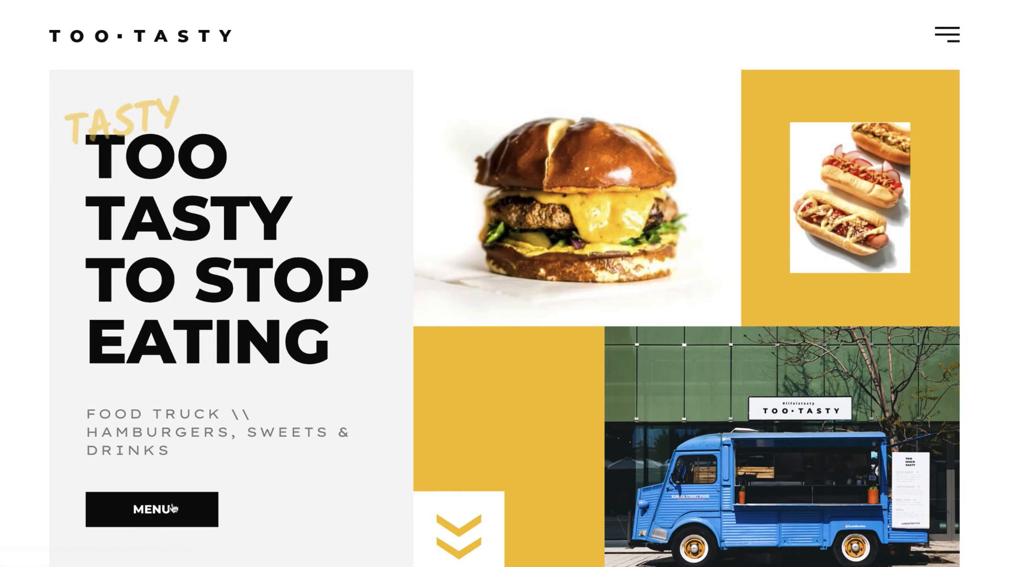
Reopen the 'Live a Balanced Life' Mindey homepage in Elementor's editor.
click(947, 34)
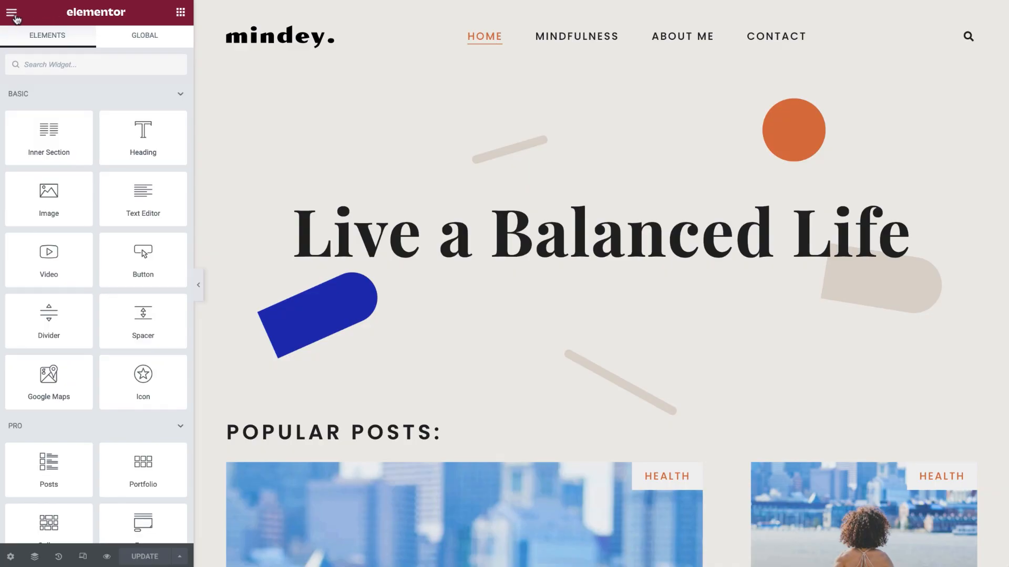
Try red for the Primary global colour, then restore it to #222222.
click(14, 13)
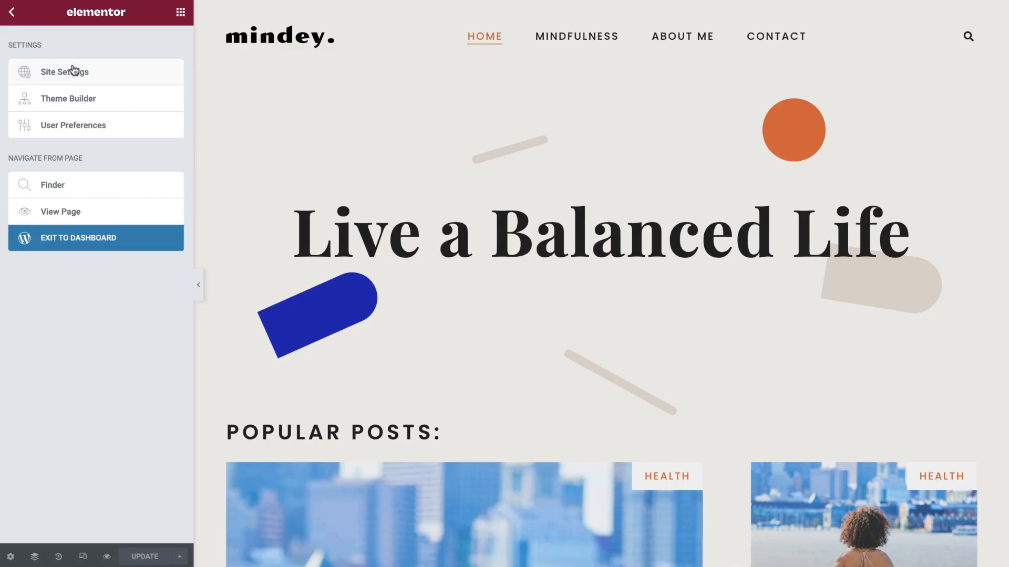
click(65, 71)
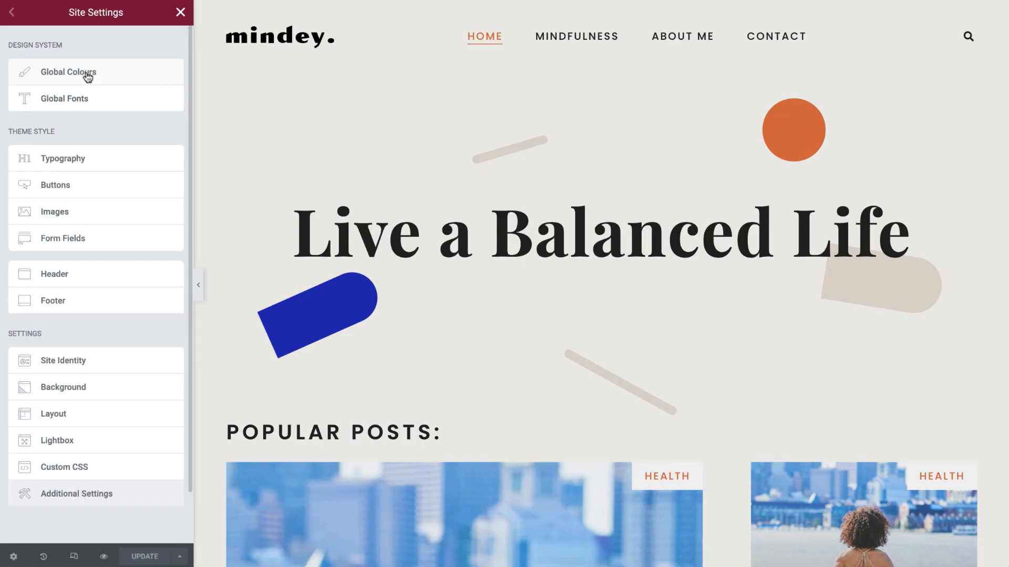
click(79, 72)
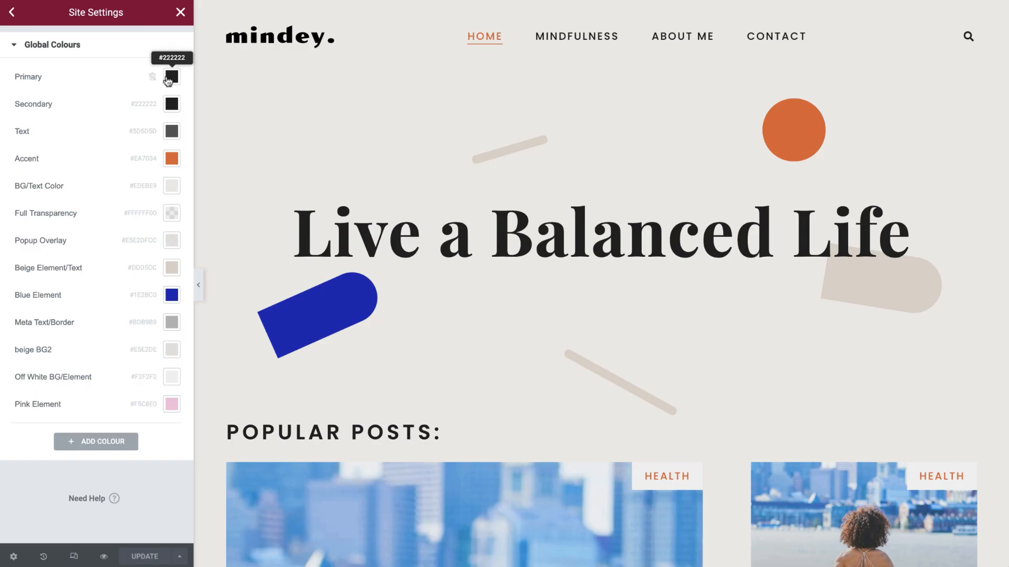
click(170, 76)
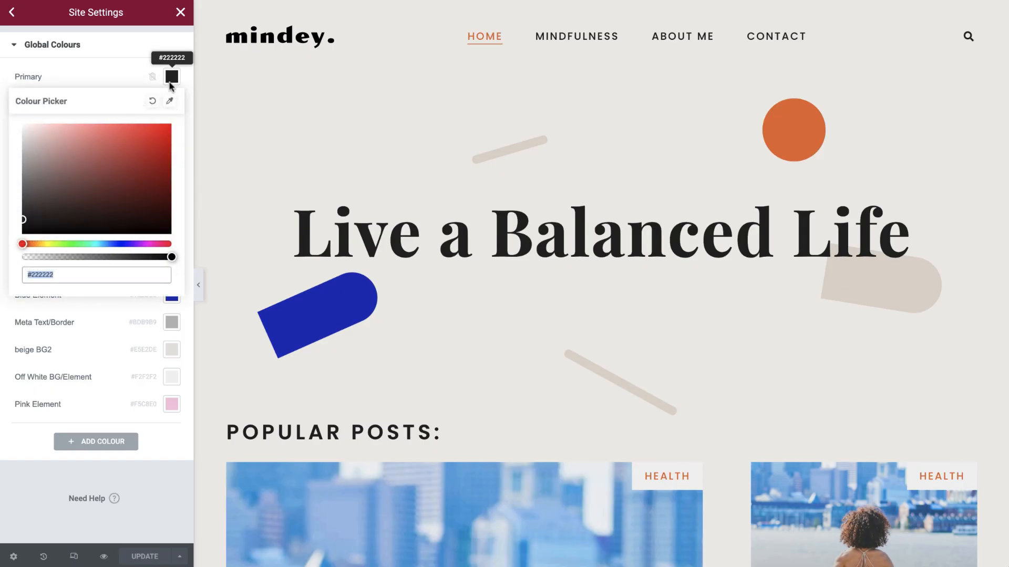
click(141, 148)
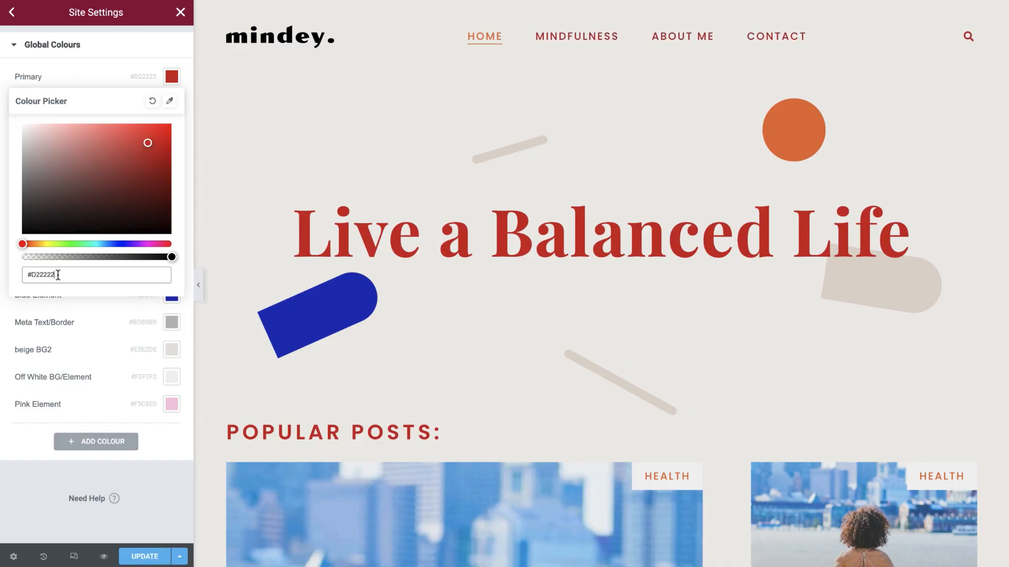
text(#222222)
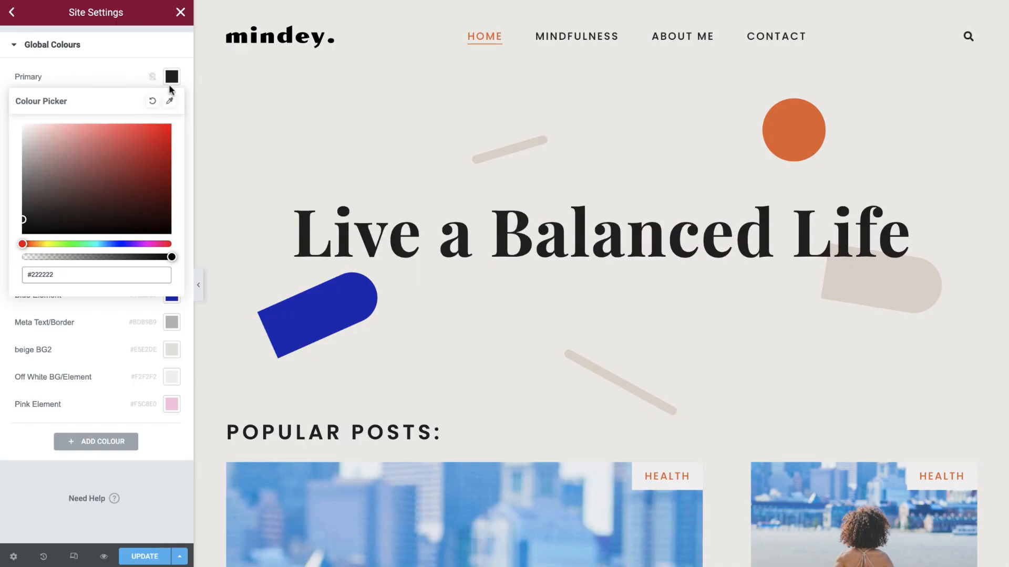
Check which global colour the site Background uses, then return to Site Settings.
click(10, 14)
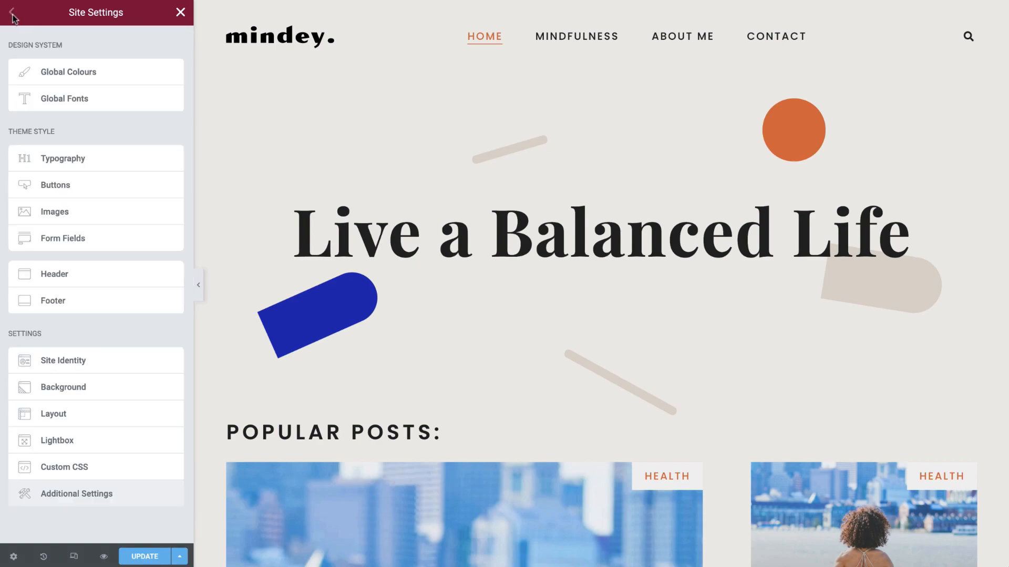
click(62, 388)
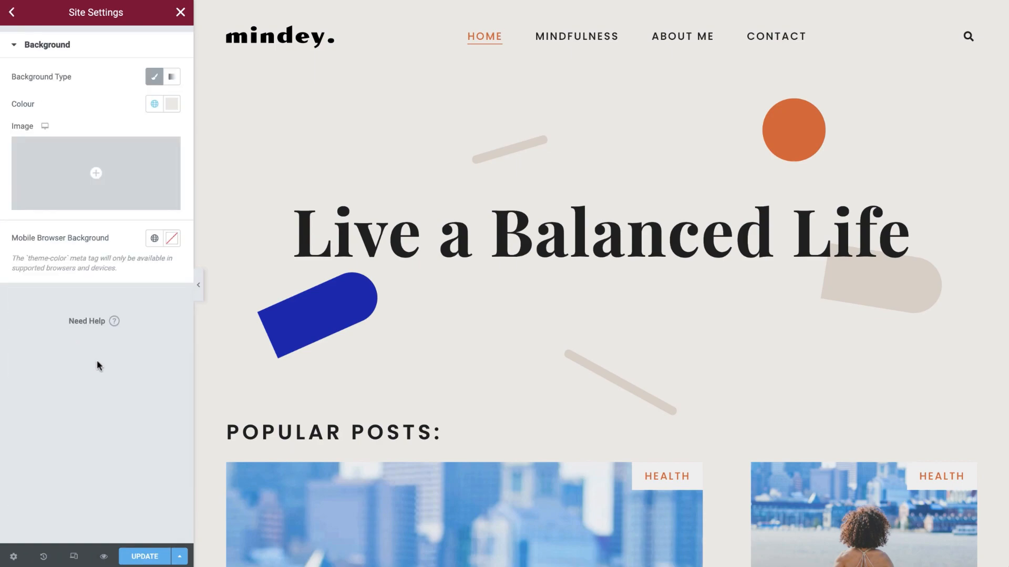
click(155, 104)
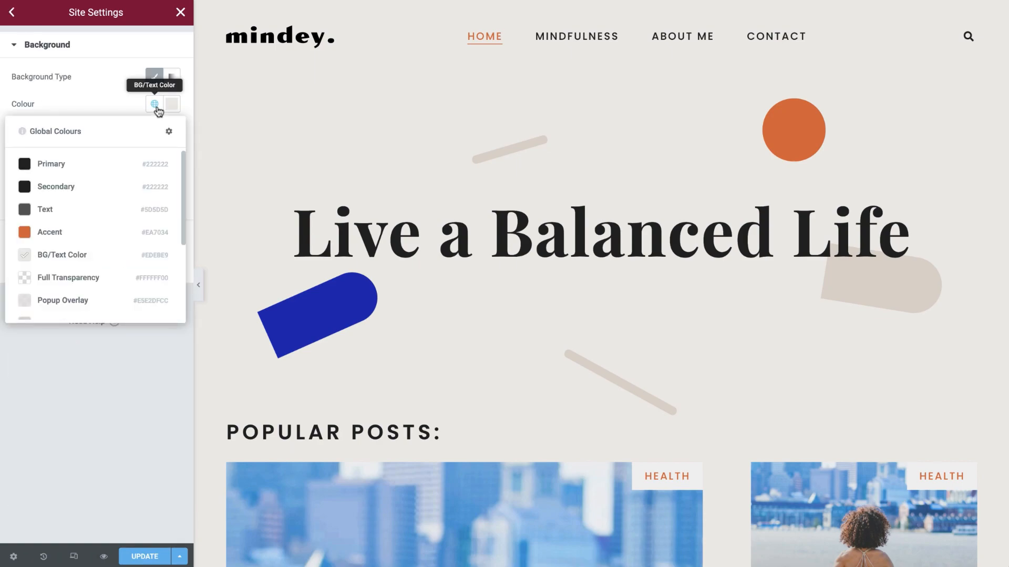
click(10, 13)
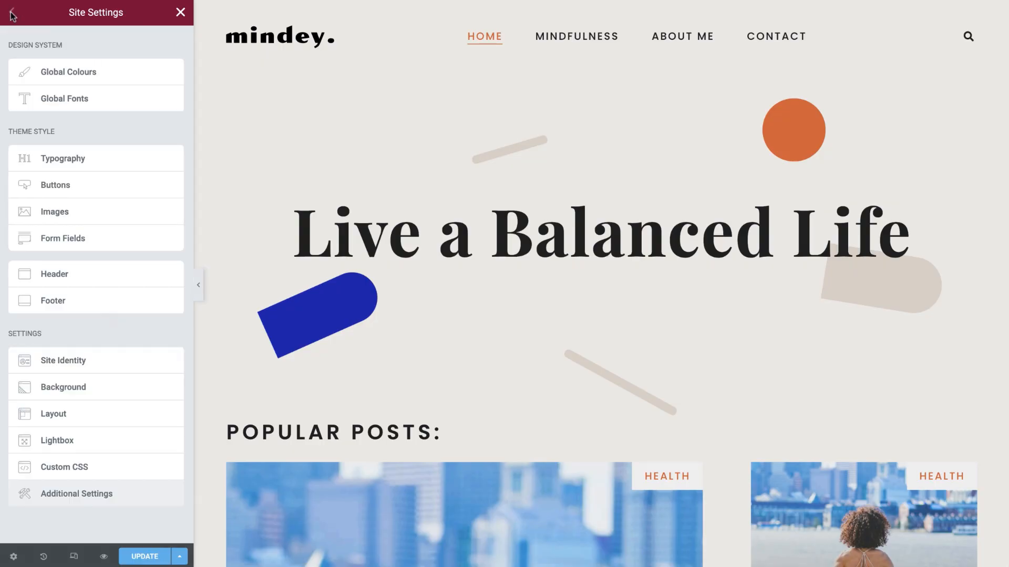
Enlarge the Primary global font size to 110, reset it to 32, and open the Kit Library.
click(65, 98)
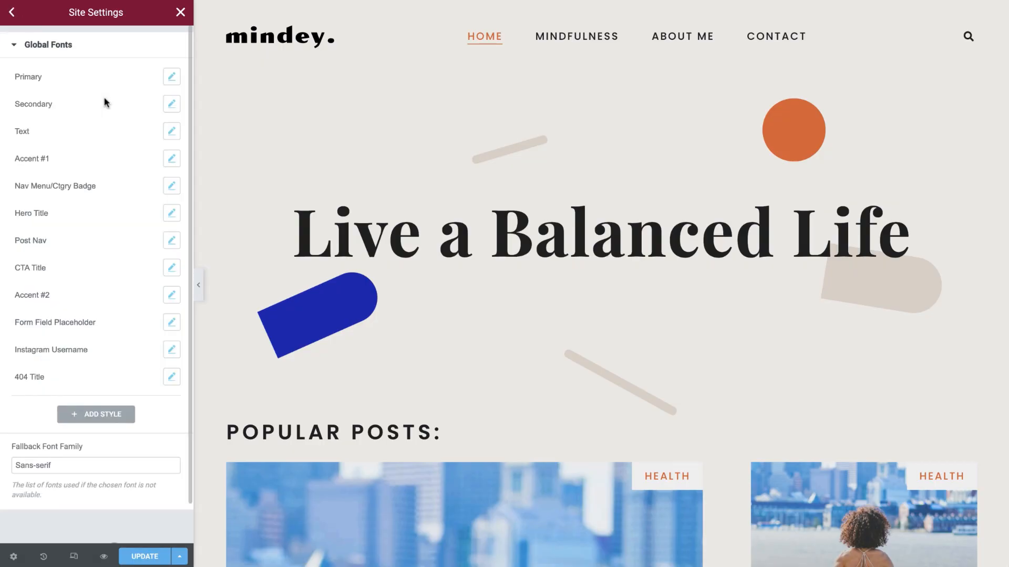
click(171, 77)
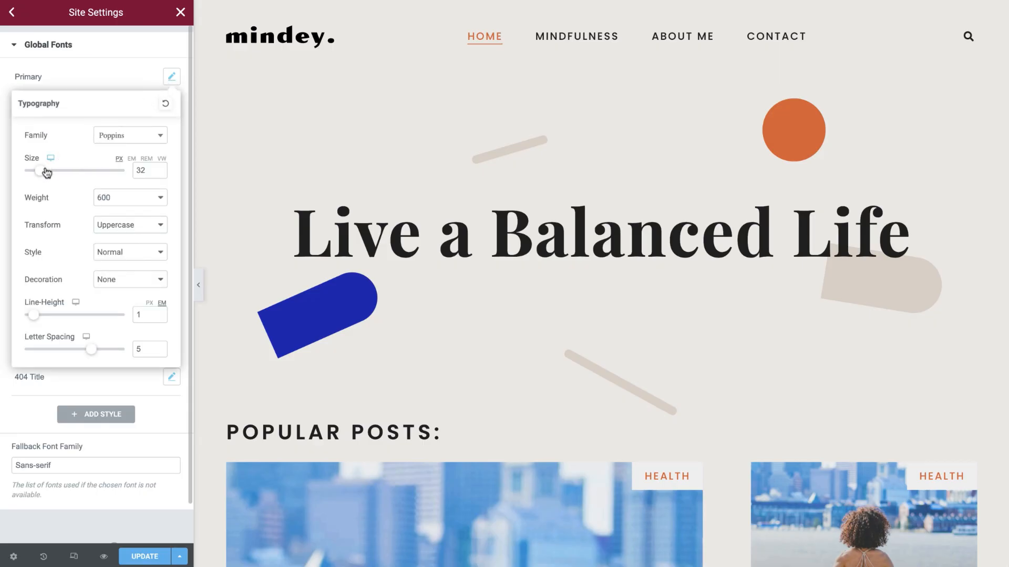
drag(45, 170, 79, 170)
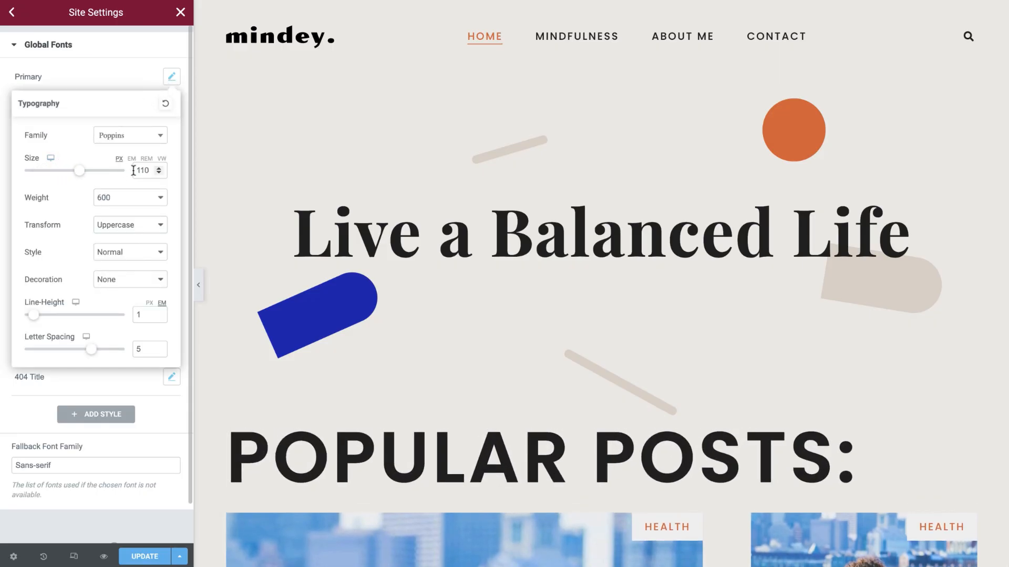
text(32)
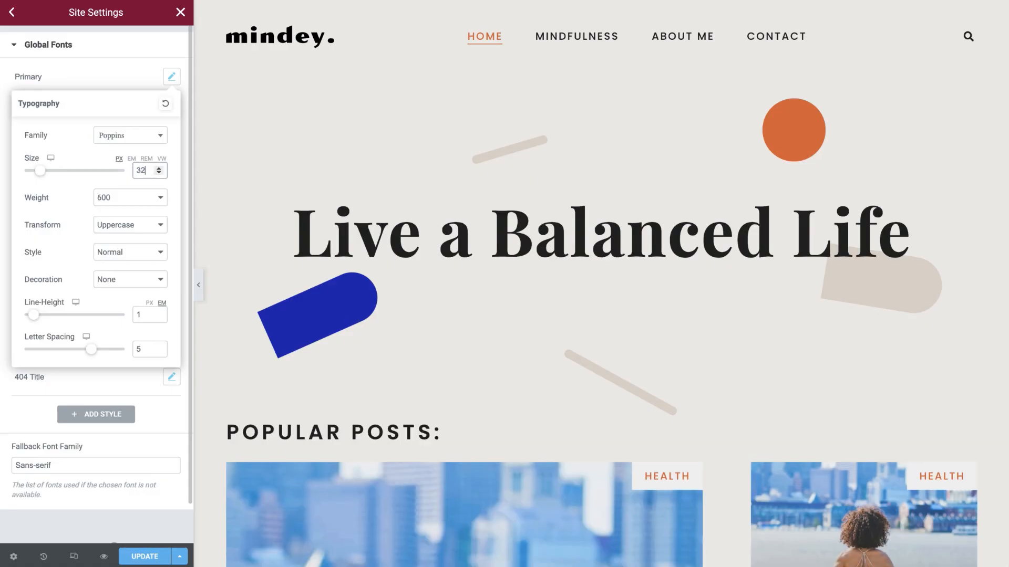
mouse_move(65, 77)
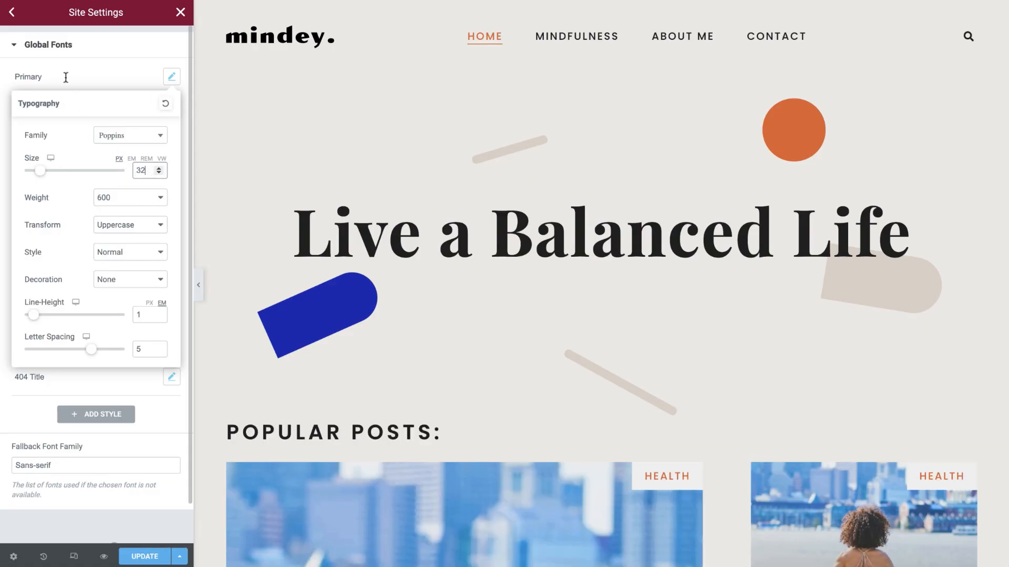
click(12, 14)
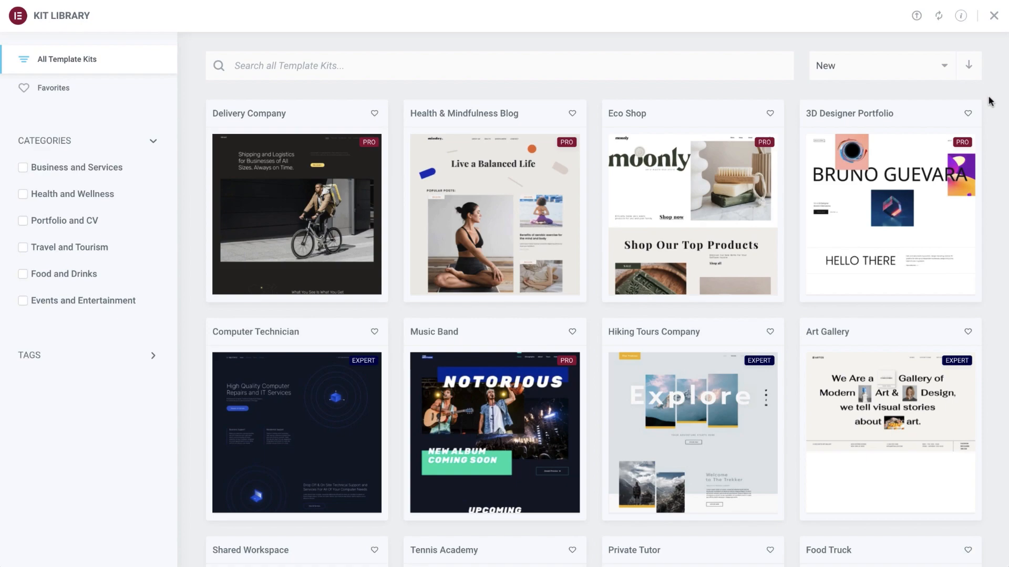
Find the Food Truck kit in the Kit Library, preview its demo, and apply it.
scroll(down, 3)
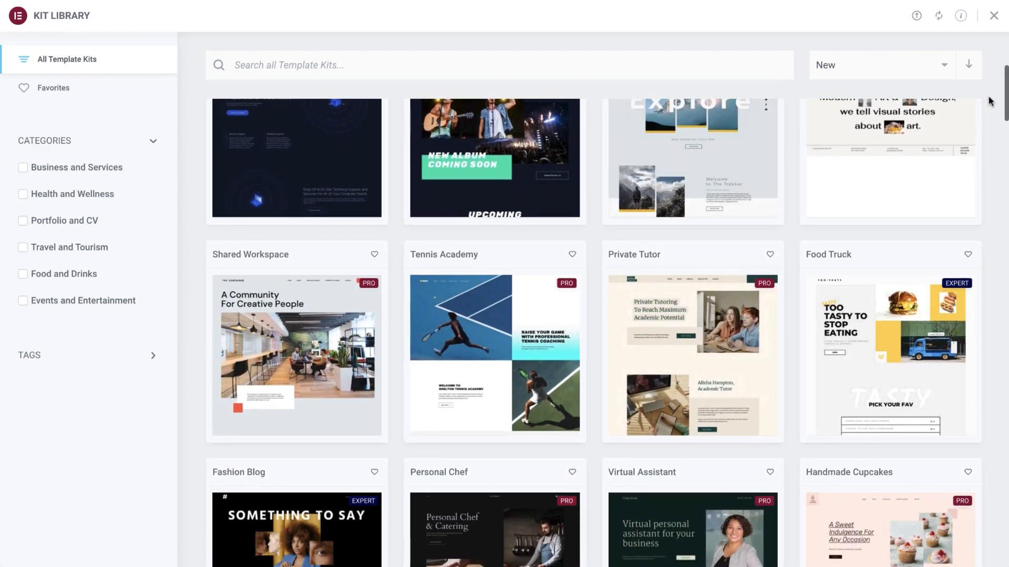
scroll(down, 3)
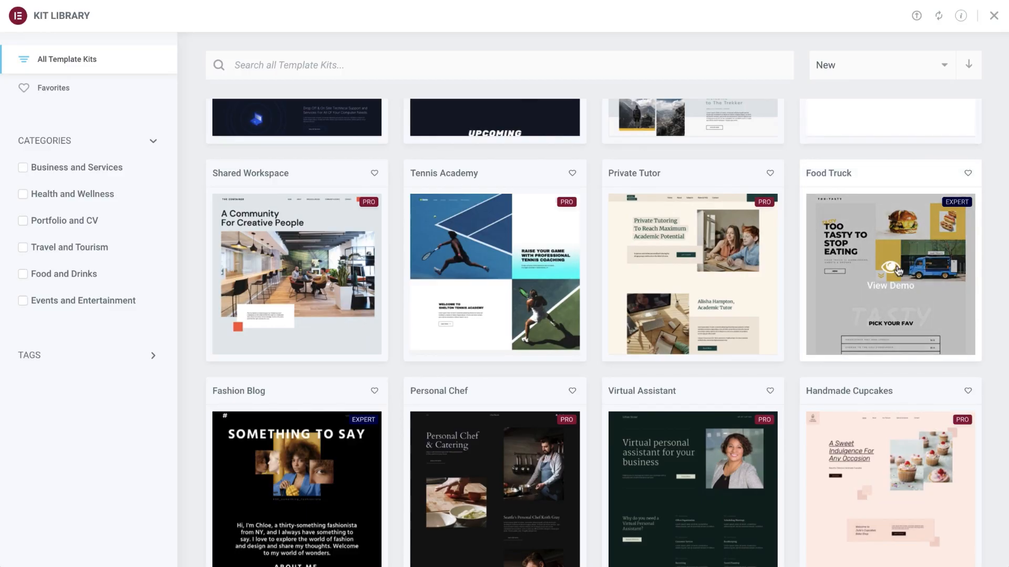
click(890, 286)
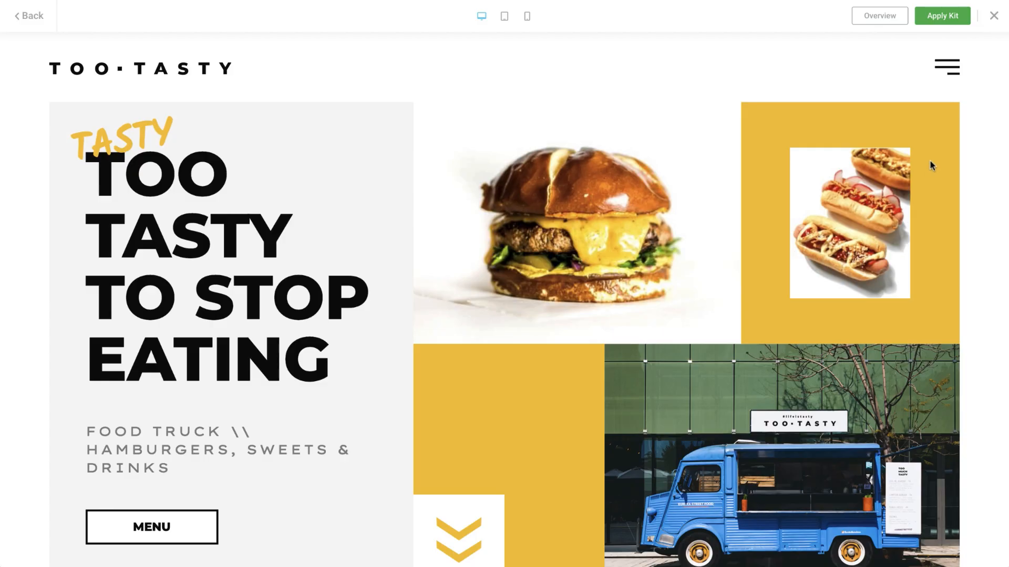
click(942, 15)
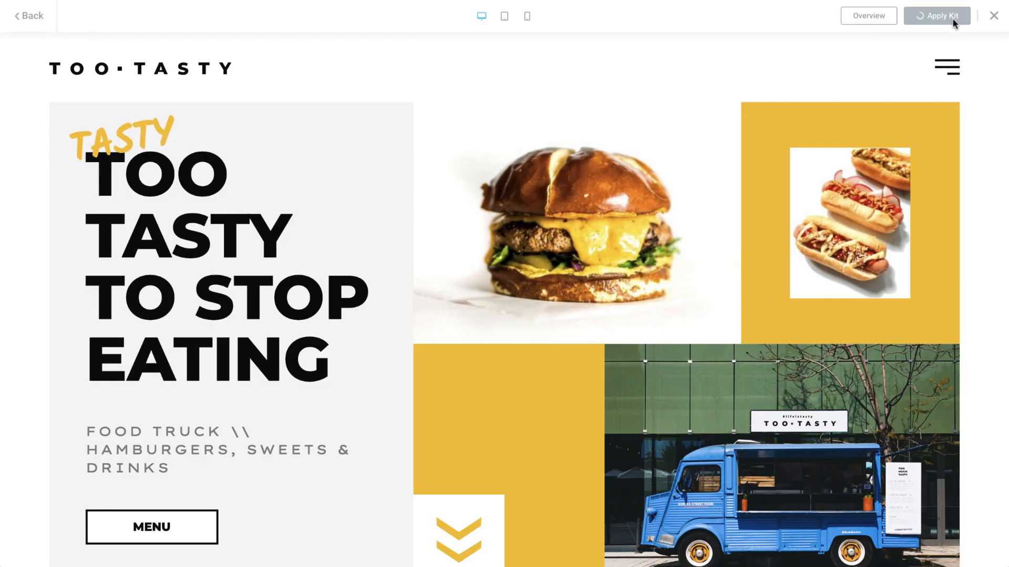
click(937, 16)
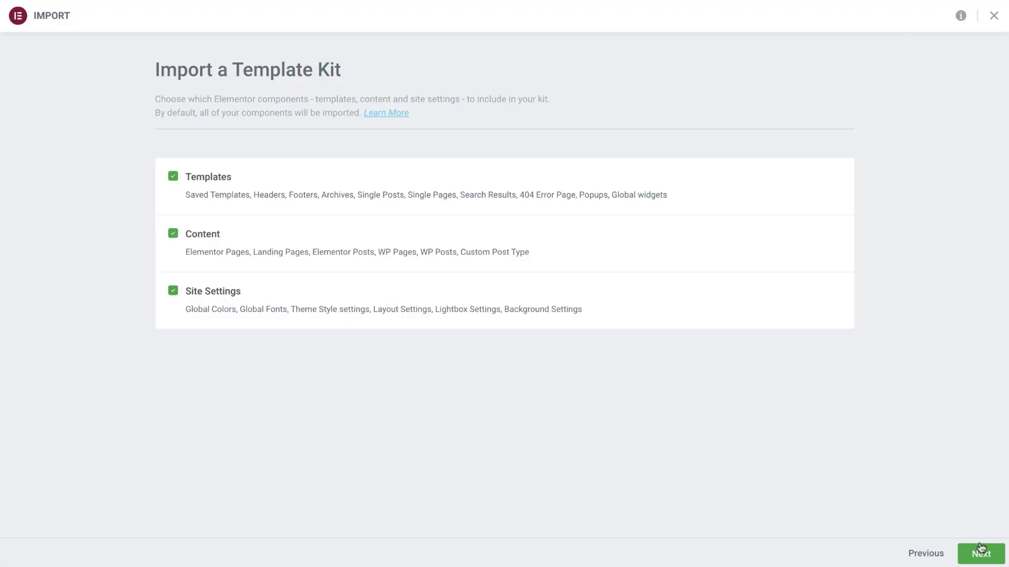
Import the Food Truck kit keeping the existing 404 page, then return to Theme Builder.
click(981, 554)
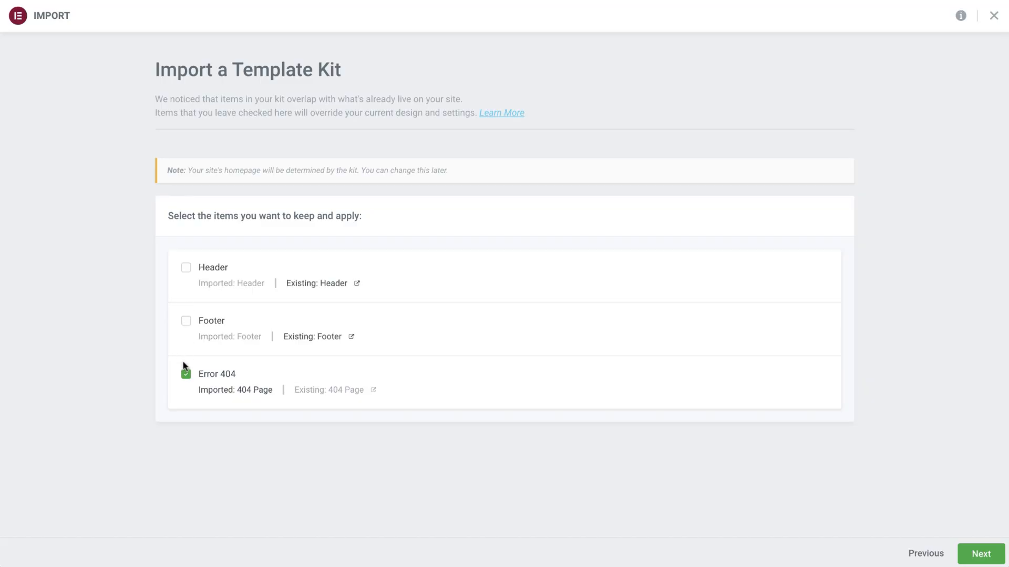
click(186, 373)
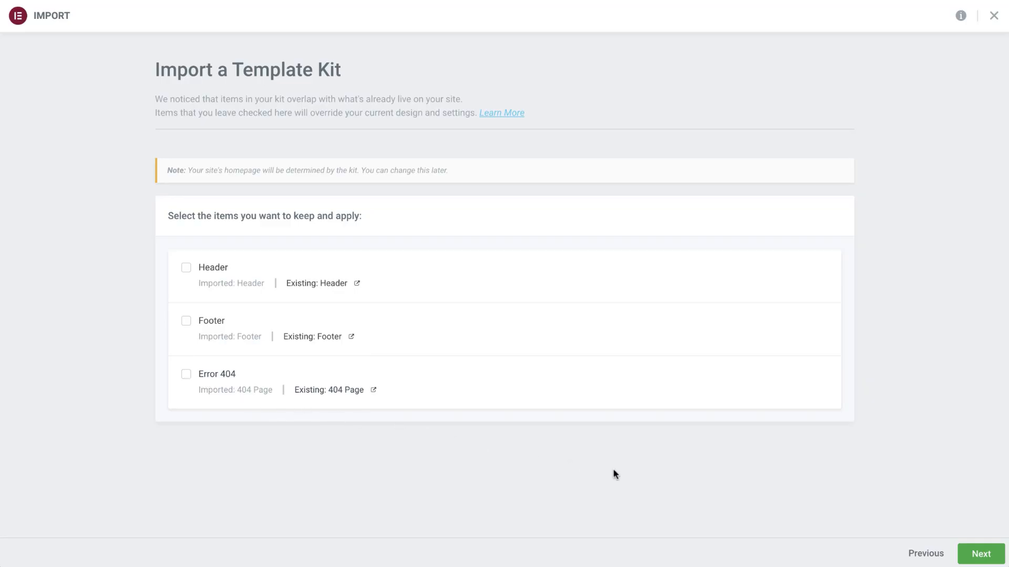
mouse_move(980, 555)
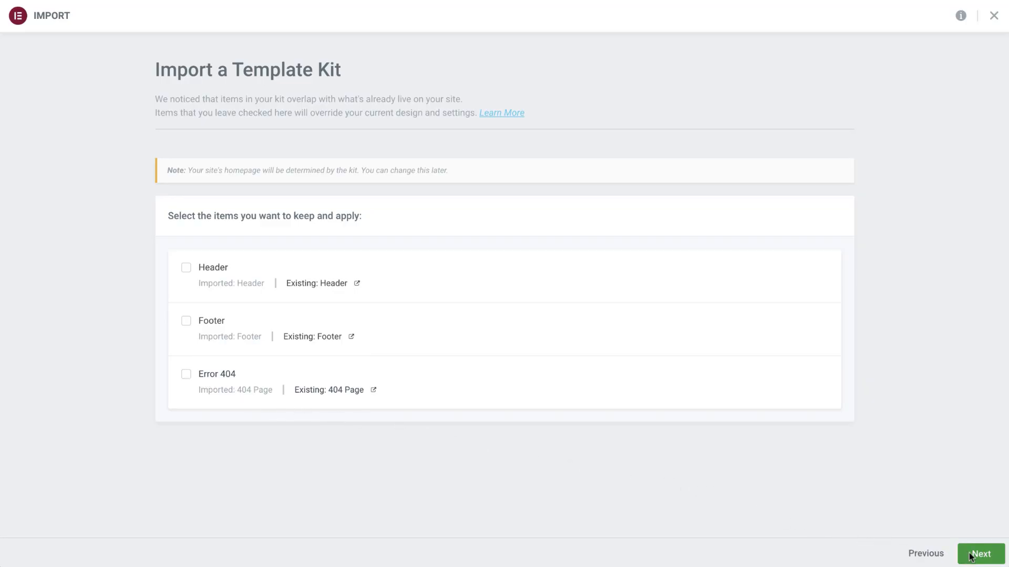
click(982, 554)
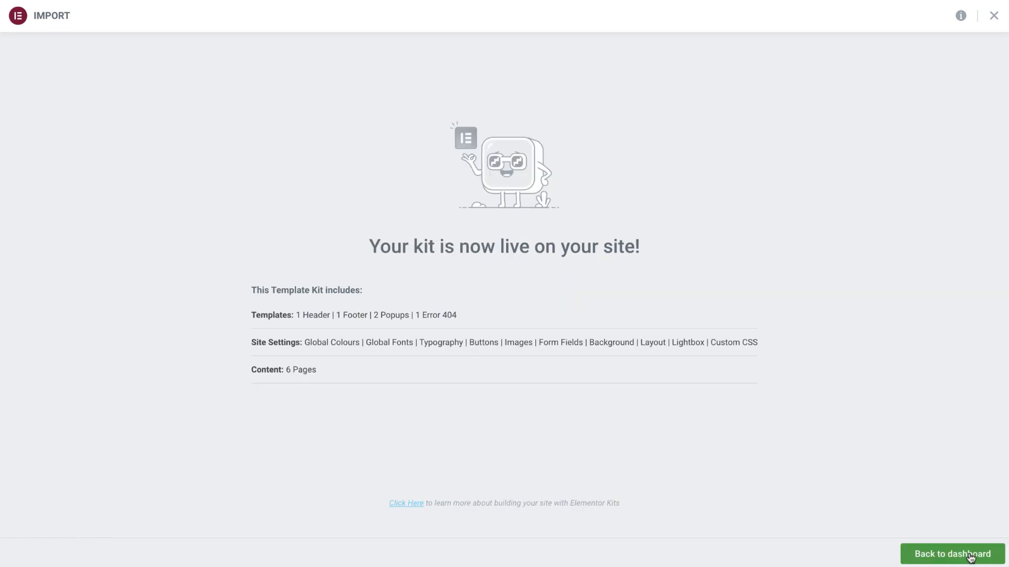
click(951, 554)
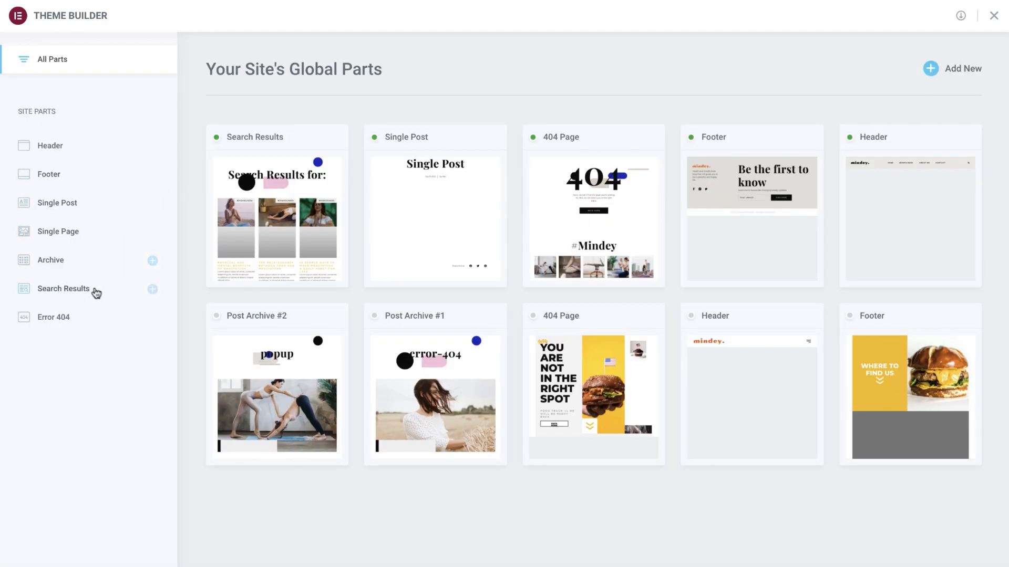
Open Elementor's Kit Library from Theme Builder.
click(53, 317)
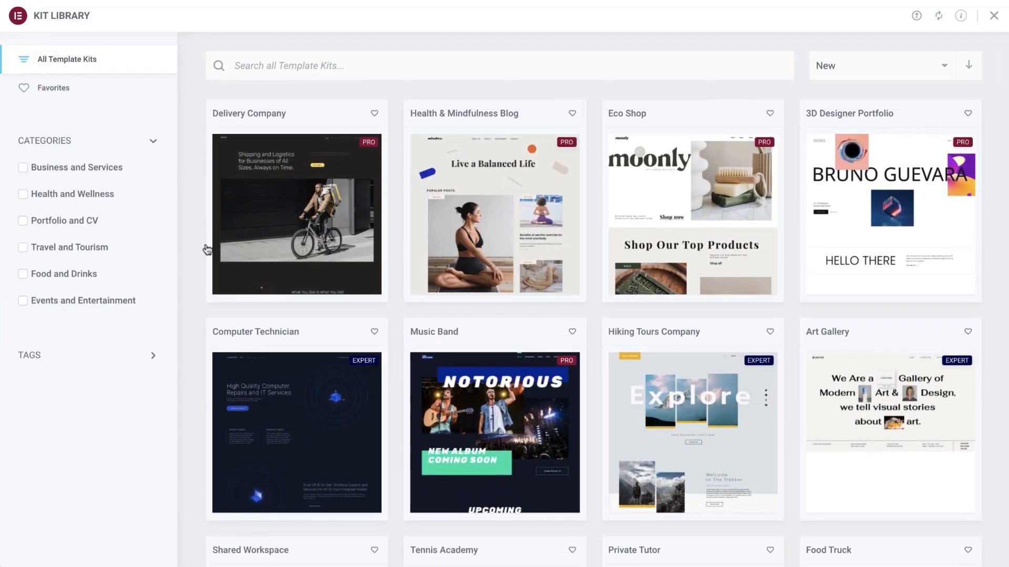
Scroll the Delivery Company kit demo, then view its page overview.
click(297, 215)
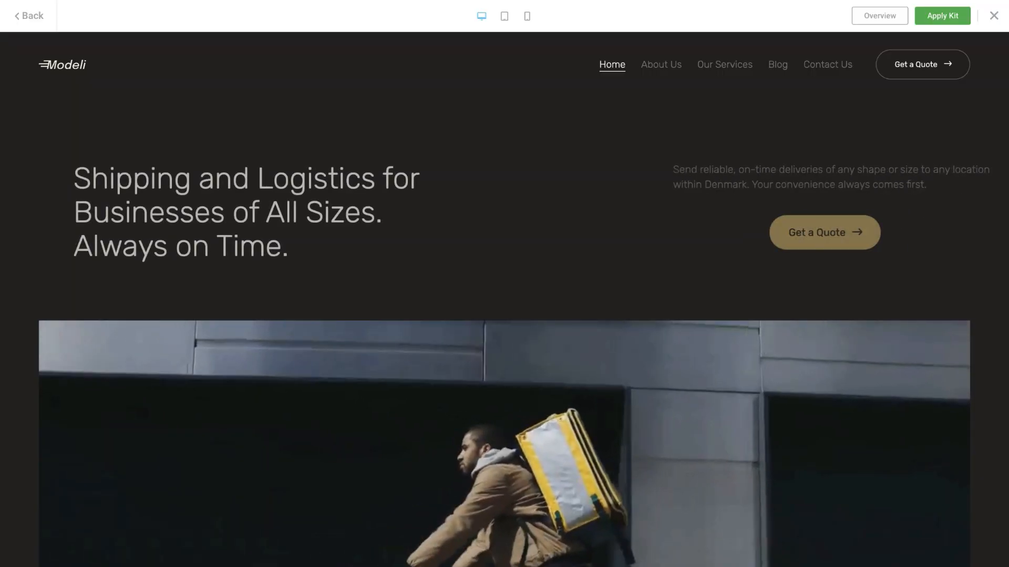
scroll(down, 3)
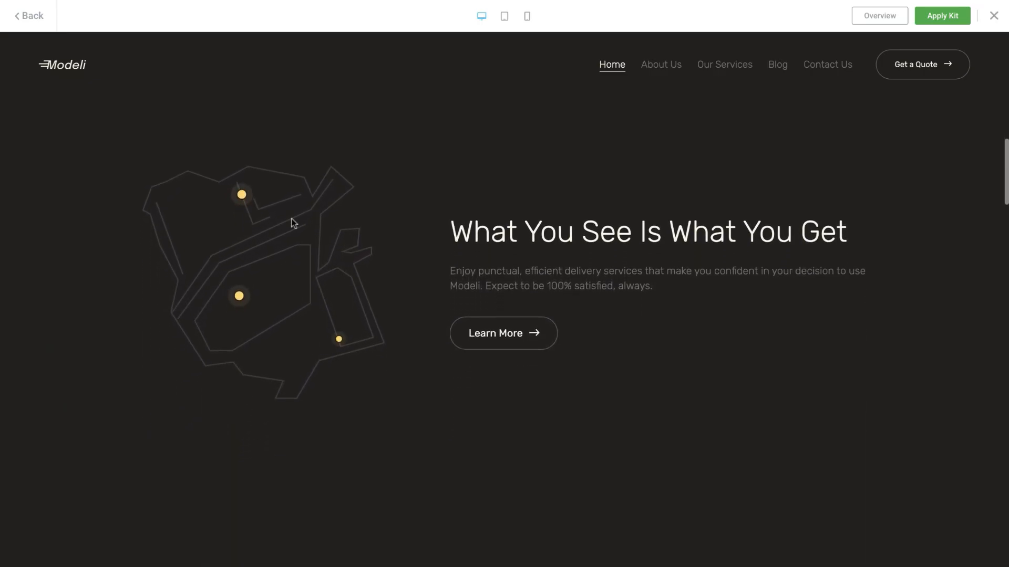
mouse_move(894, 27)
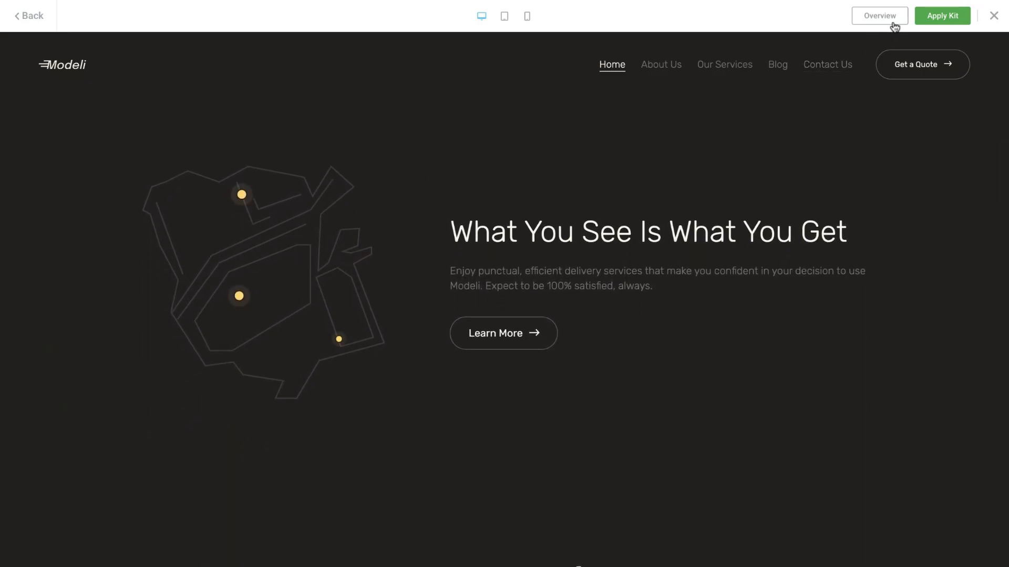
click(879, 16)
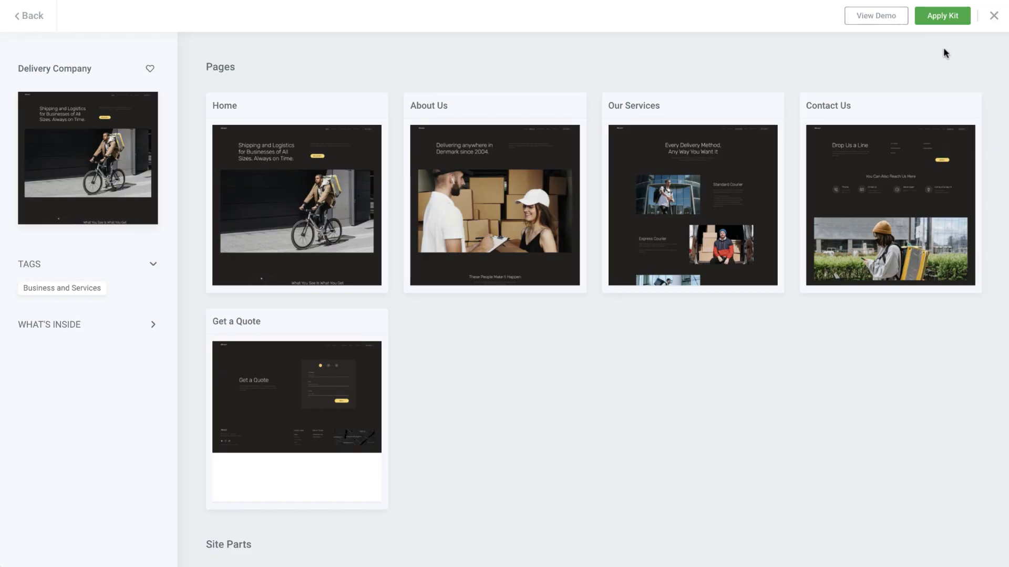